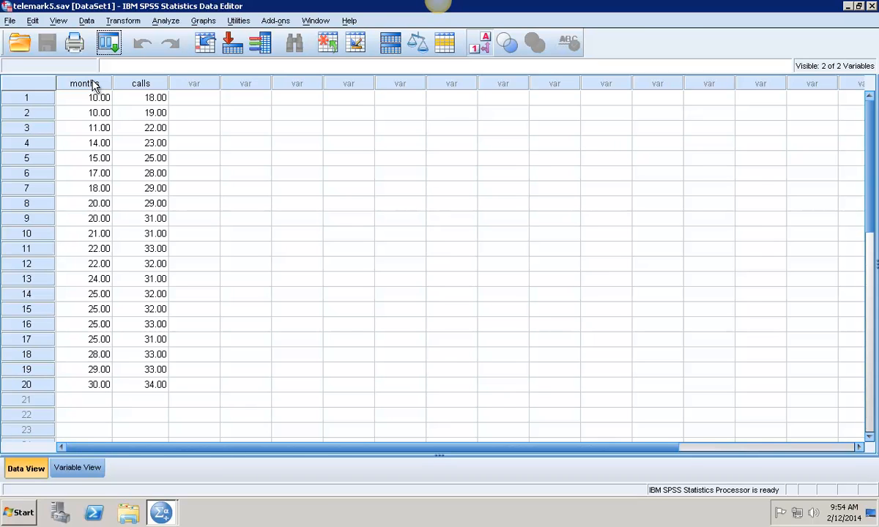
mouse_move(201, 18)
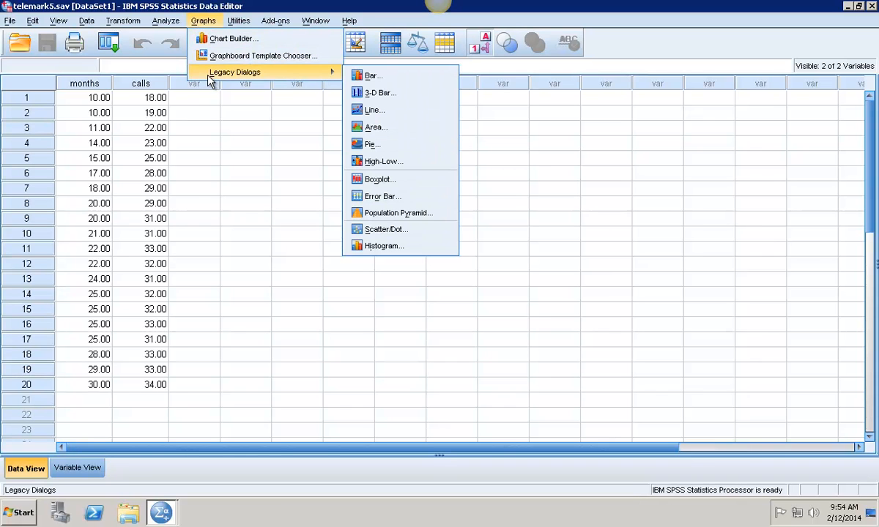
mouse_move(383, 161)
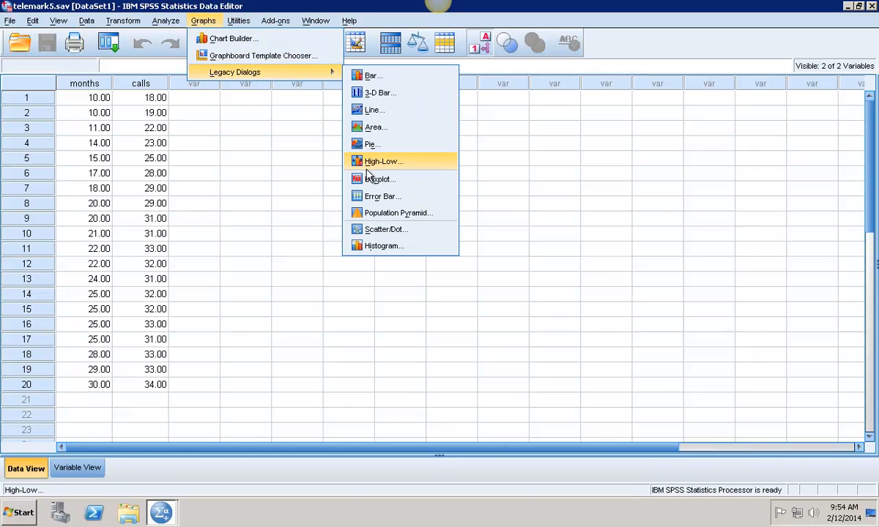
mouse_move(371, 143)
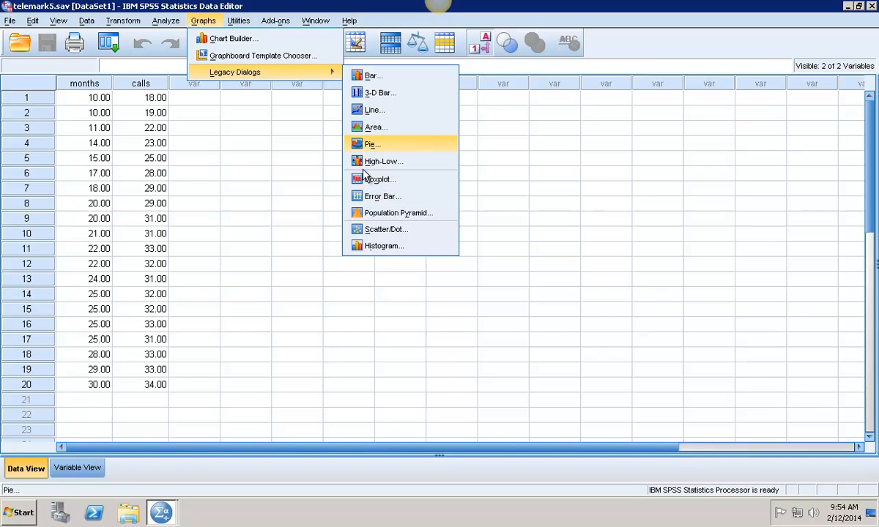
Create a simple scatterplot with months on the X axis and calls on the Y axis
click(386, 229)
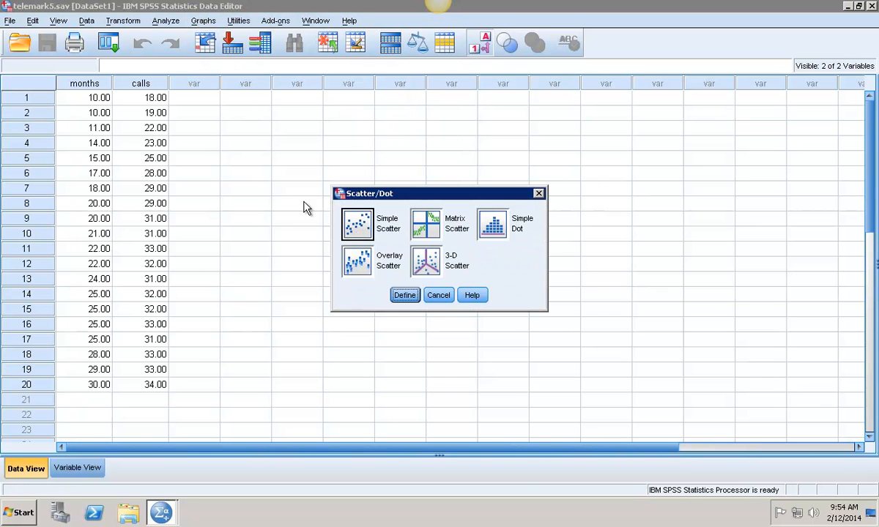
mouse_move(405, 295)
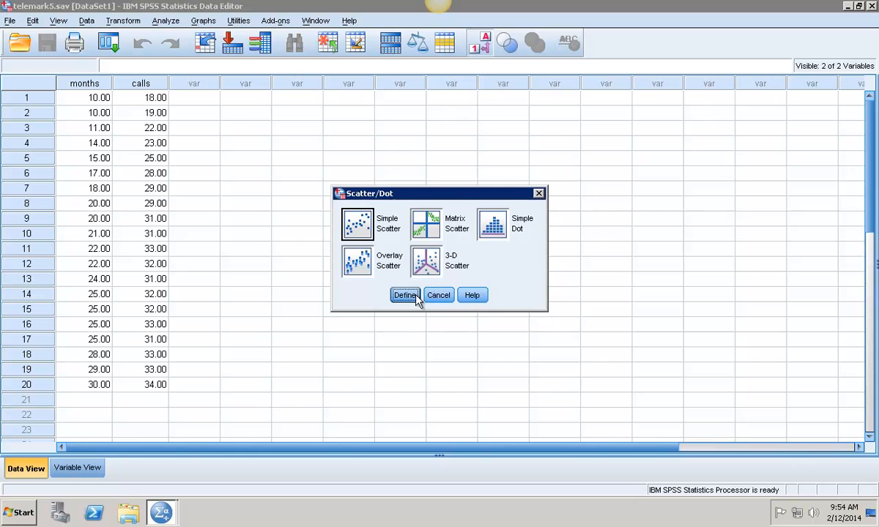
click(405, 295)
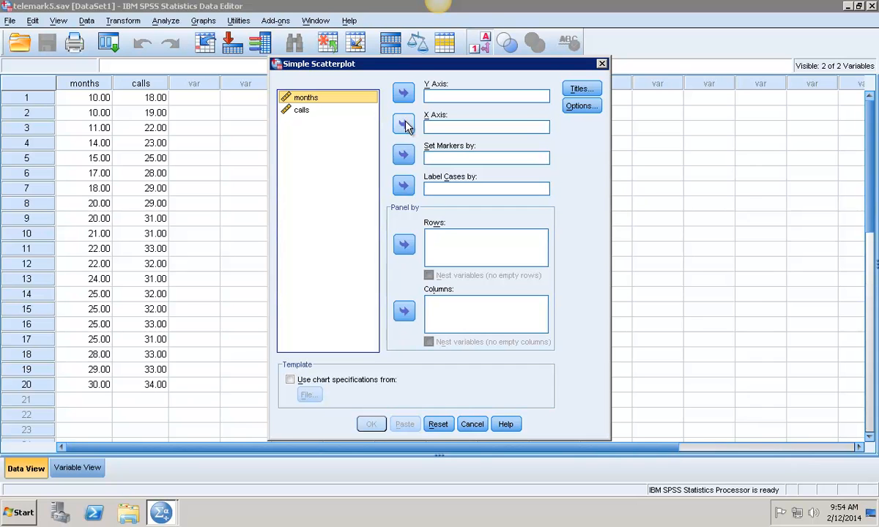
click(404, 124)
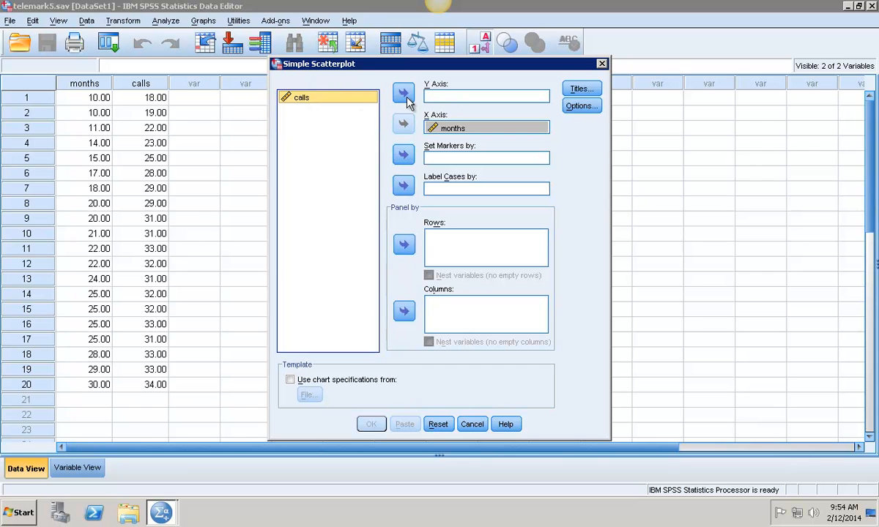
click(403, 92)
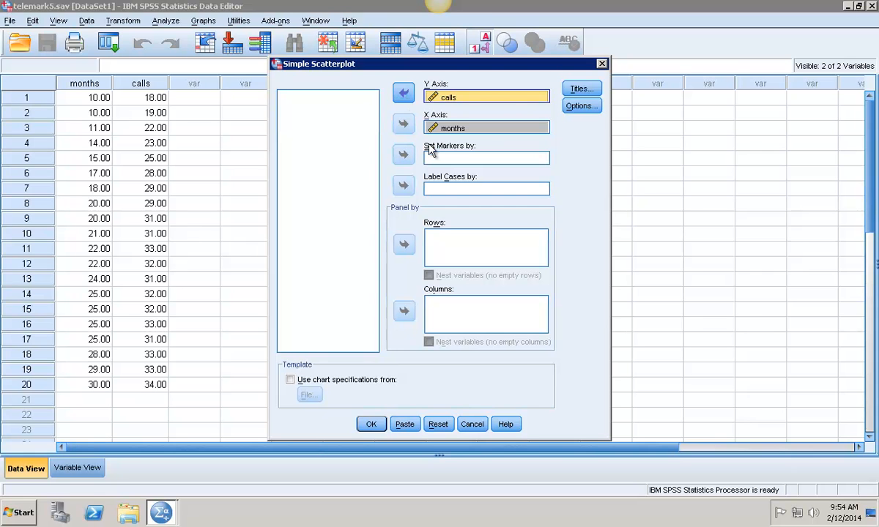
mouse_move(581, 105)
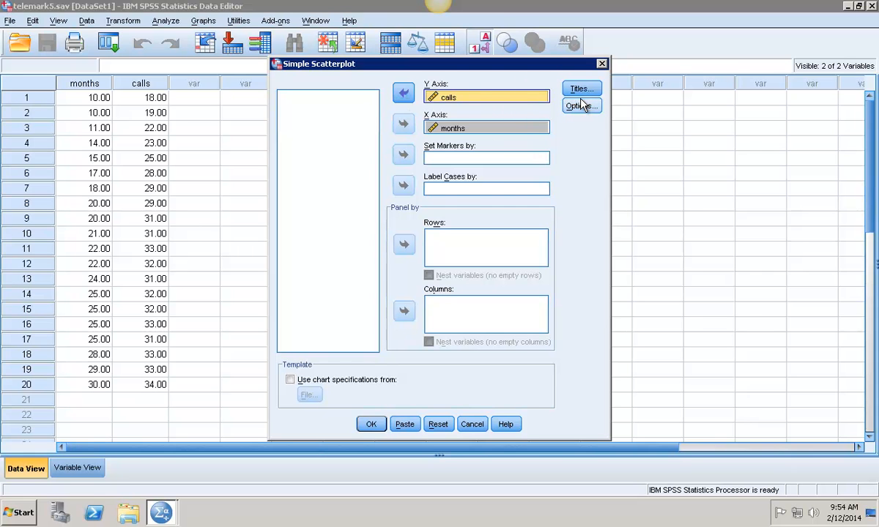
click(581, 106)
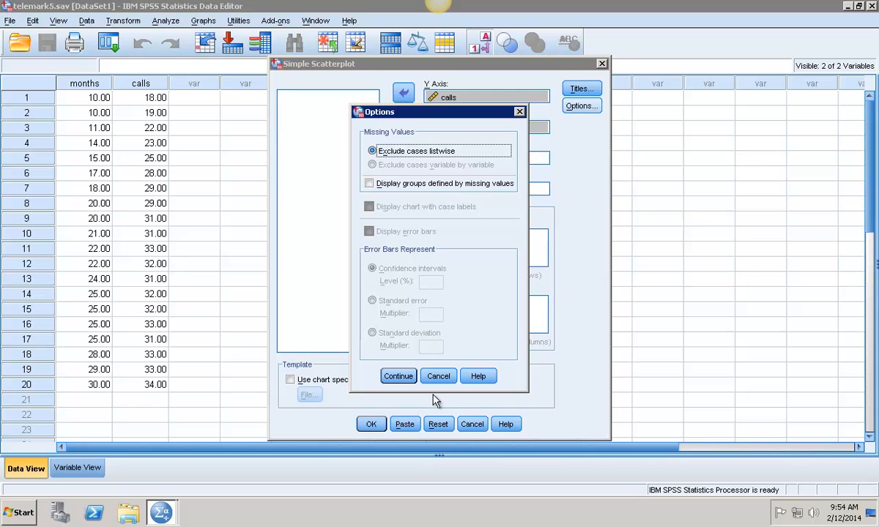
mouse_move(398, 376)
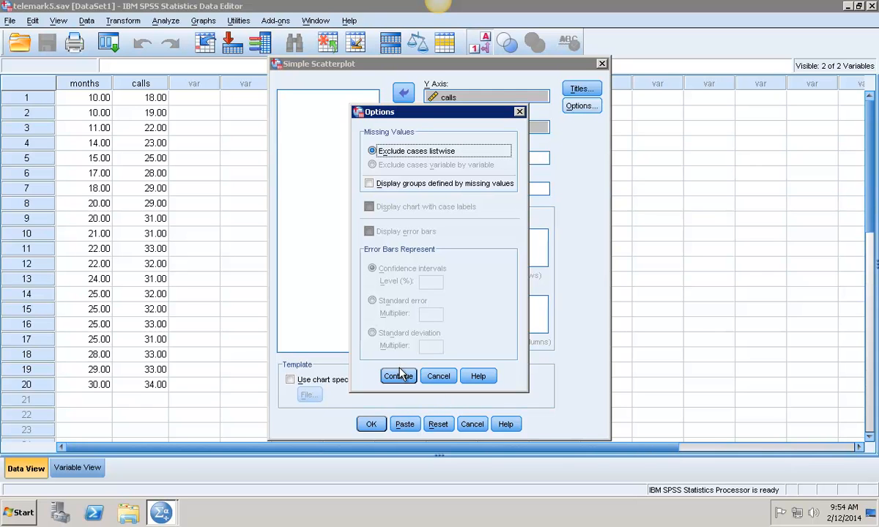
click(398, 375)
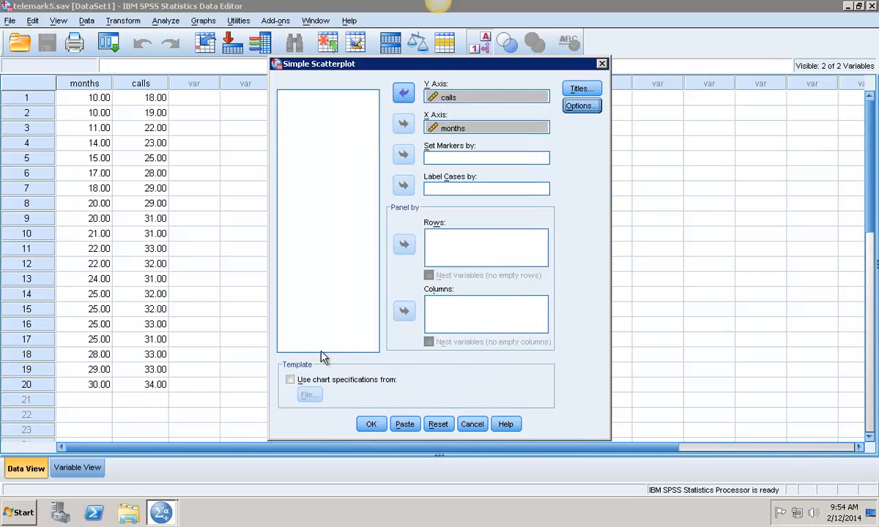
click(370, 424)
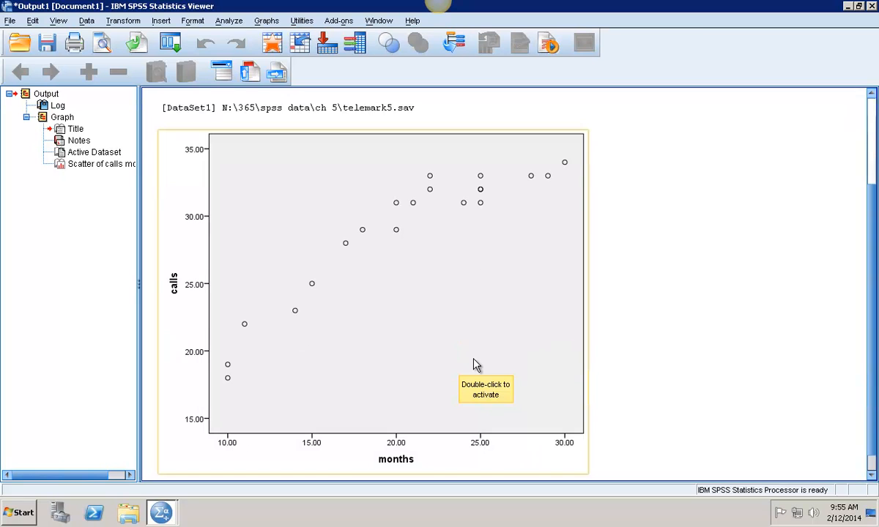
mouse_move(222, 392)
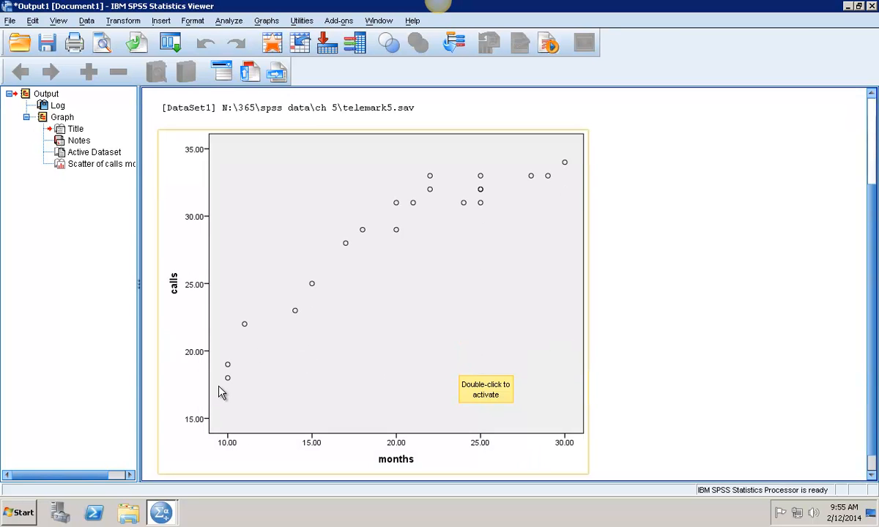
mouse_move(348, 264)
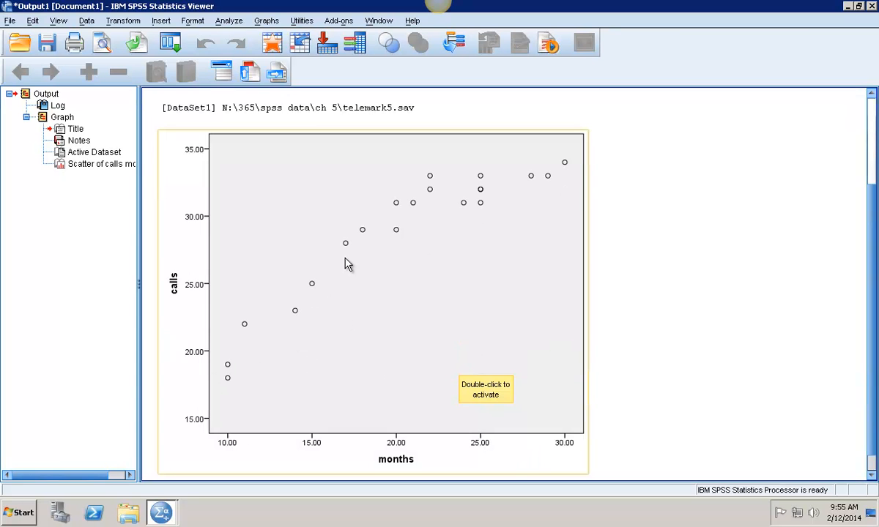
mouse_move(469, 204)
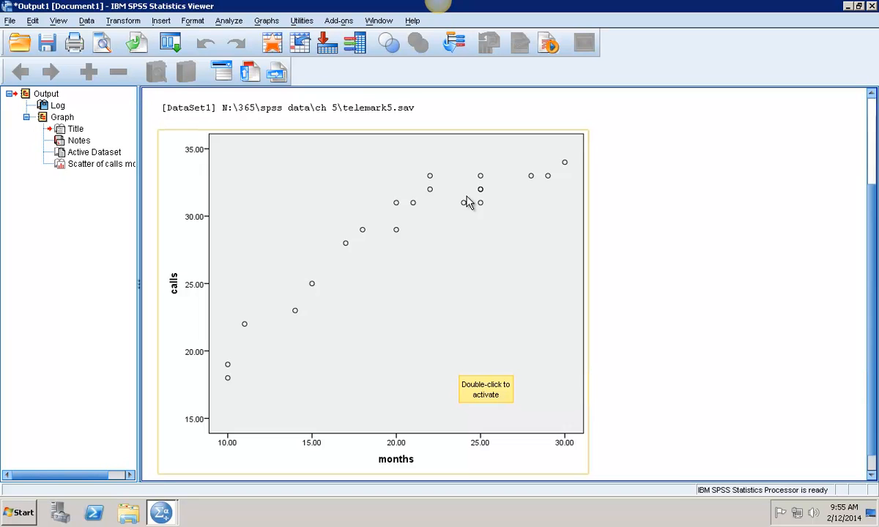
mouse_move(452, 271)
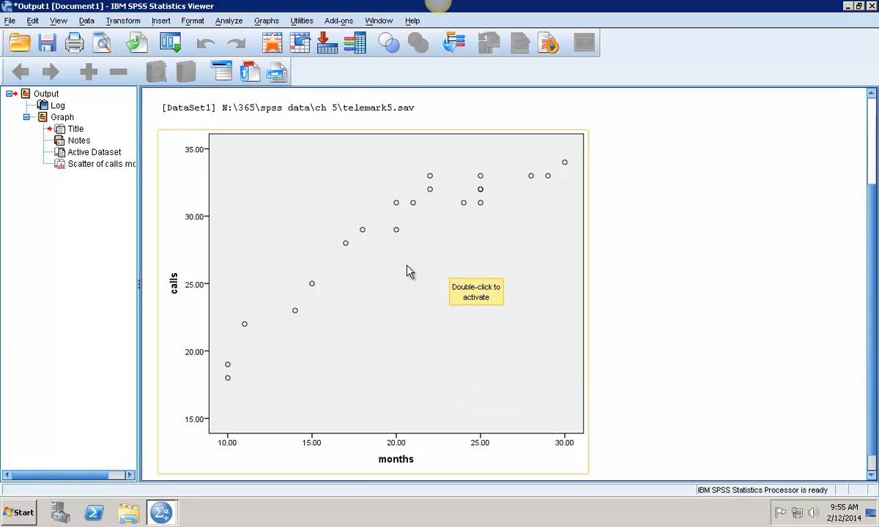
mouse_move(404, 270)
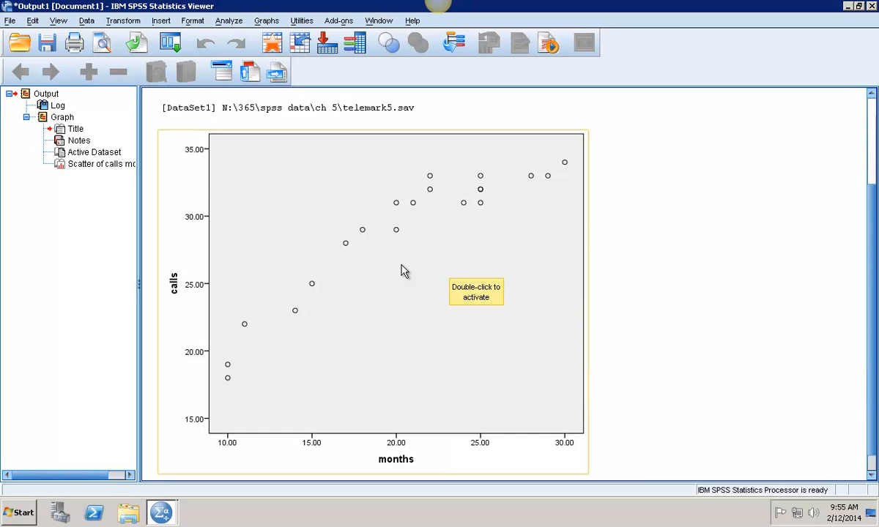
Open the calls-versus-months scatterplot in the Chart Editor
click(396, 271)
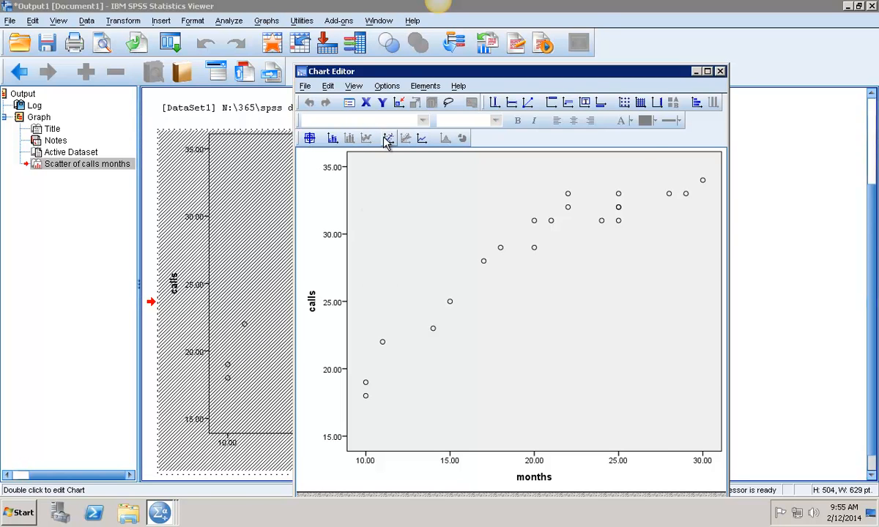
Add a quadratic fit line at total to the scatterplot, giving R² = 0.962
click(388, 138)
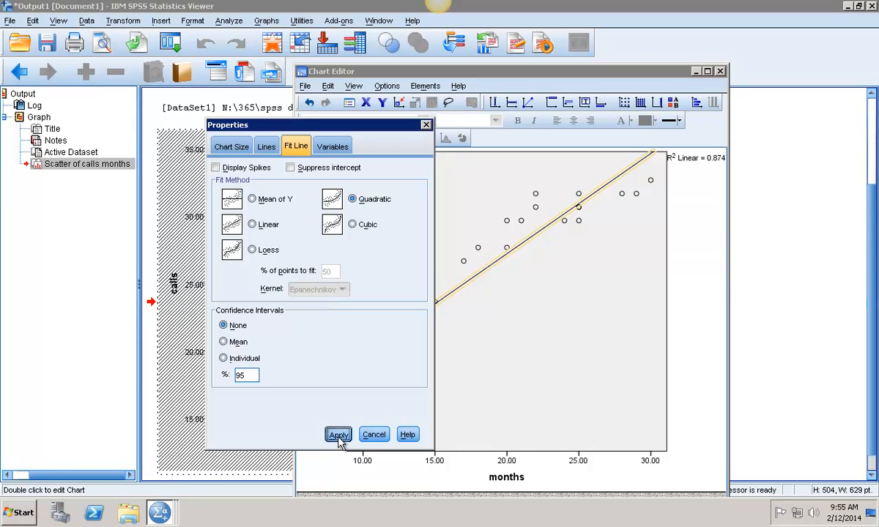
click(338, 434)
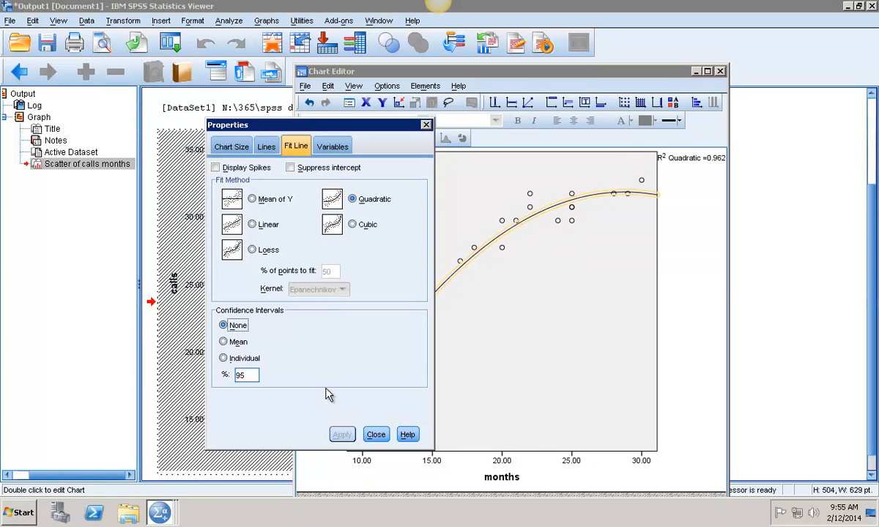
click(376, 435)
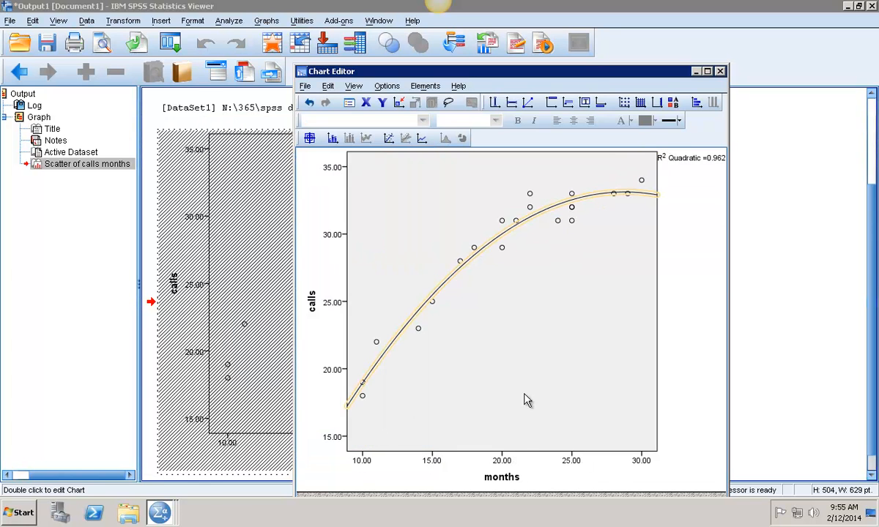
mouse_move(436, 158)
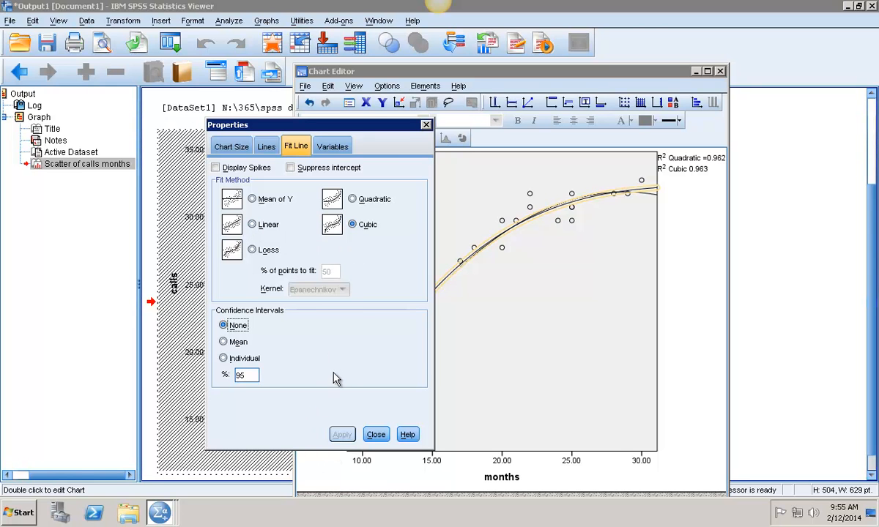
mouse_move(346, 432)
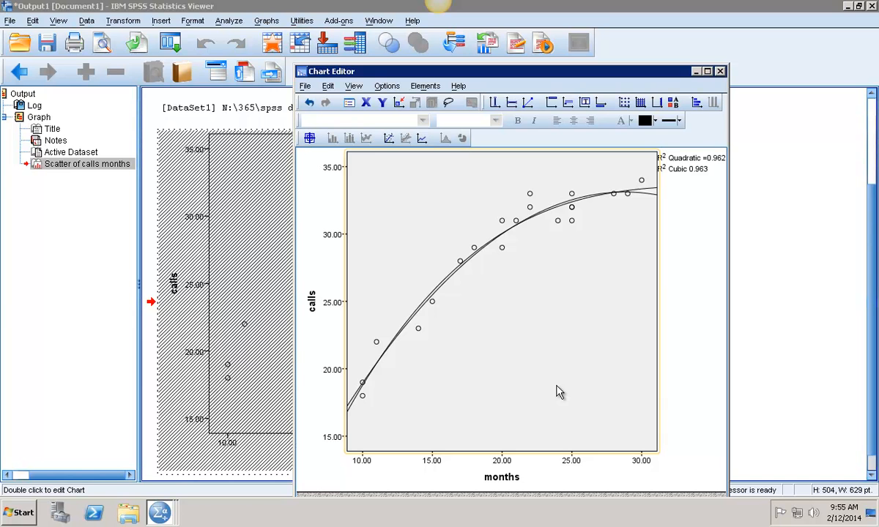
mouse_move(416, 116)
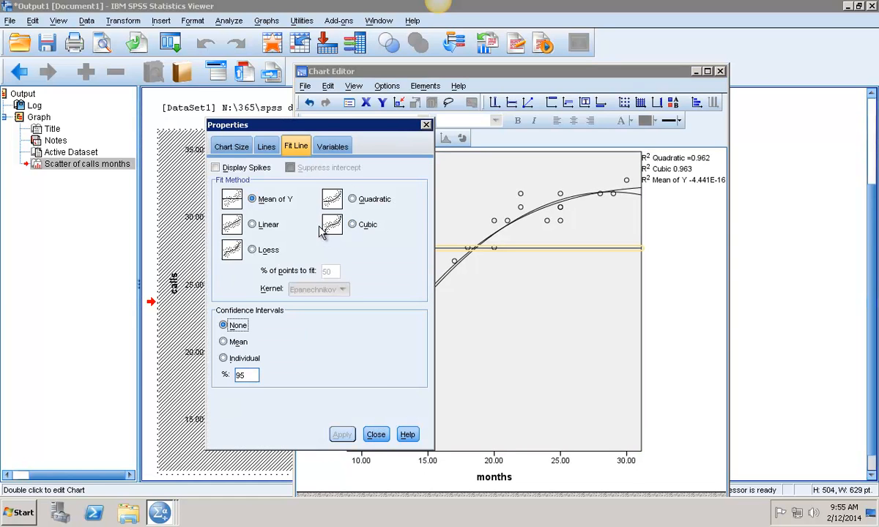
mouse_move(211, 271)
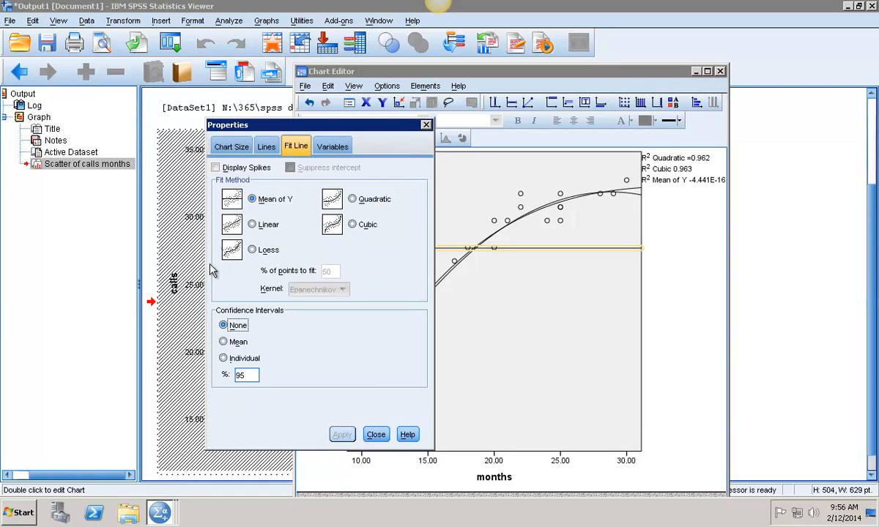
Apply a linear fit line to the chart, giving R² = 0.874
click(253, 224)
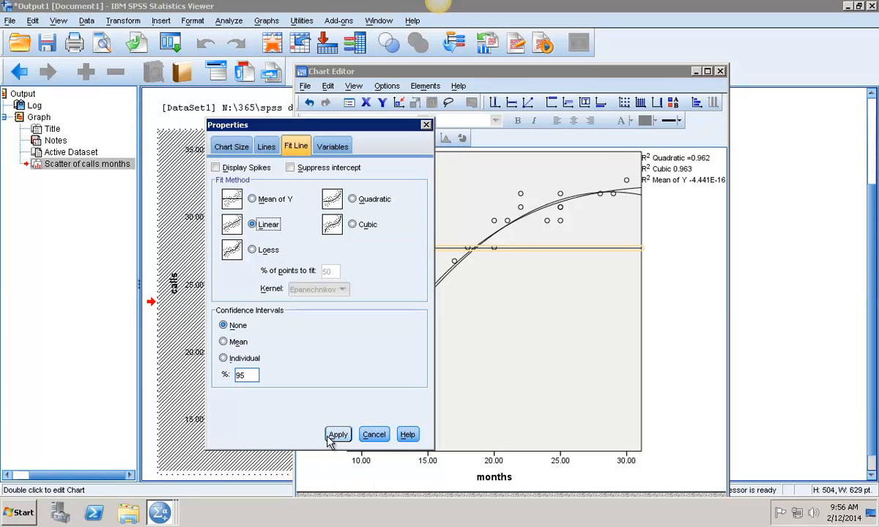
click(338, 434)
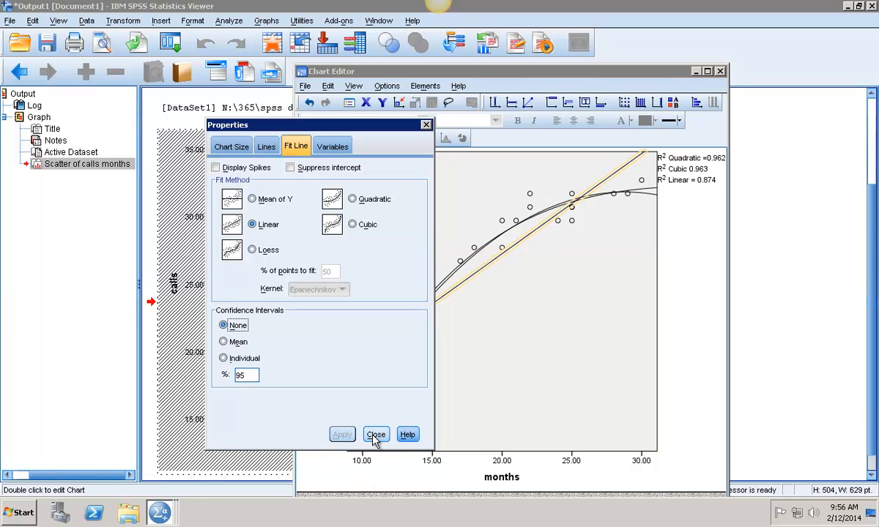
click(376, 435)
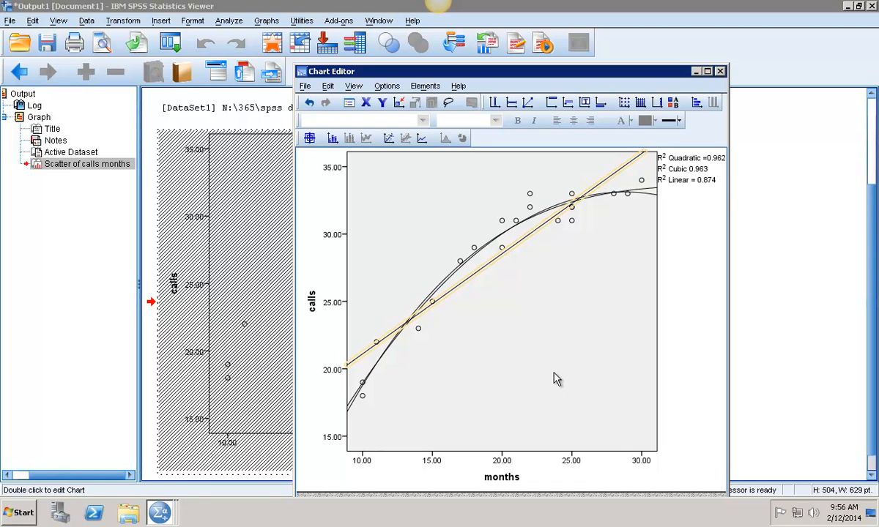
mouse_move(542, 386)
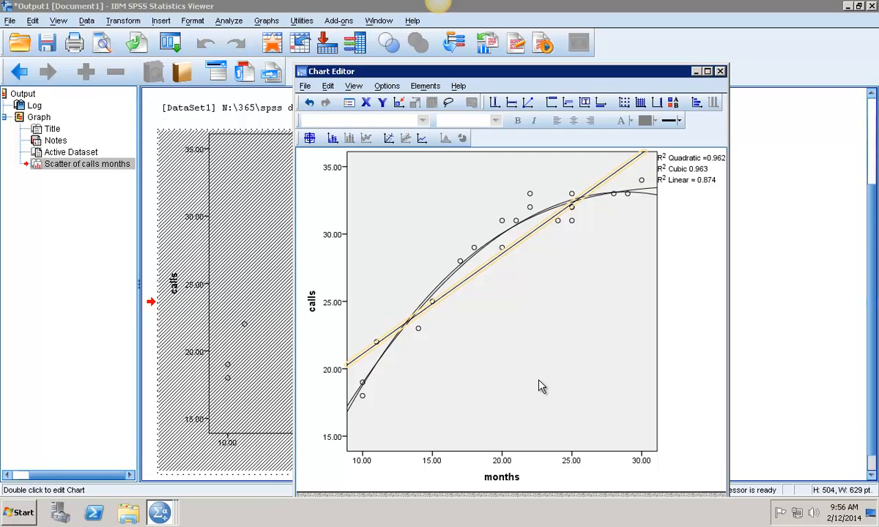
mouse_move(476, 419)
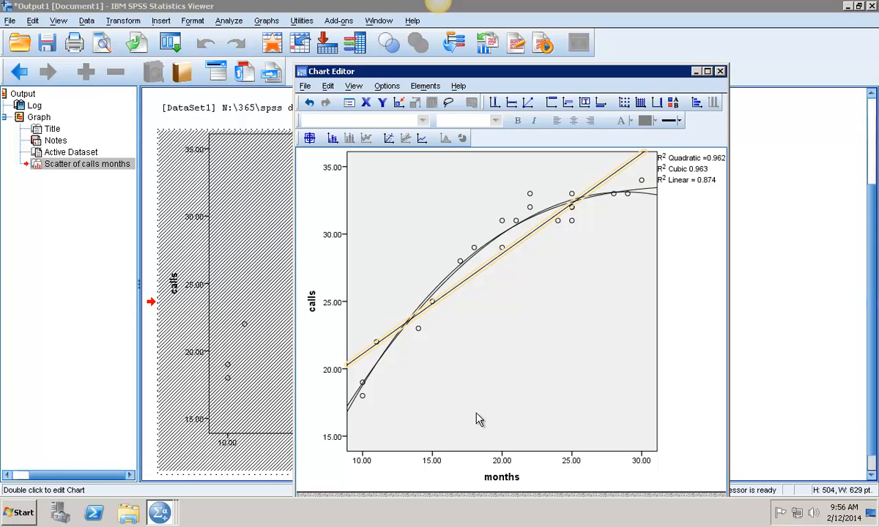
mouse_move(732, 79)
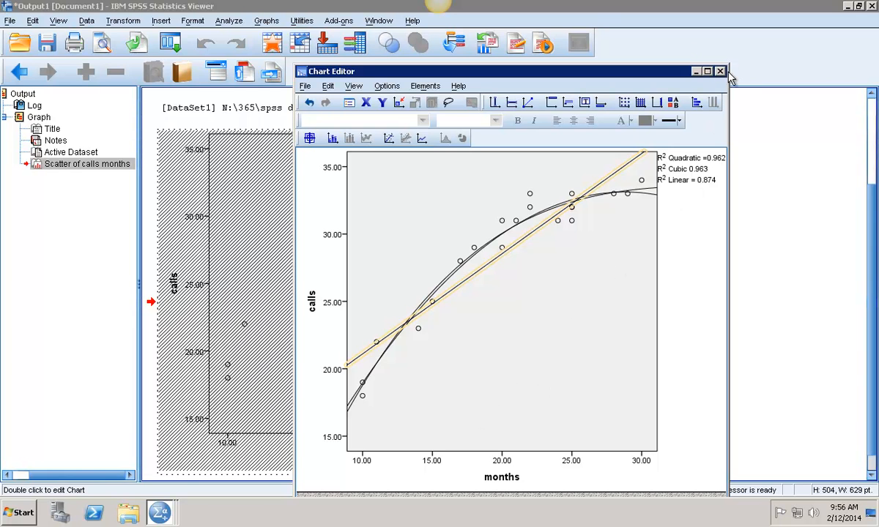
Close the Chart Editor and switch to the telemark5.sav Data Editor window
click(719, 71)
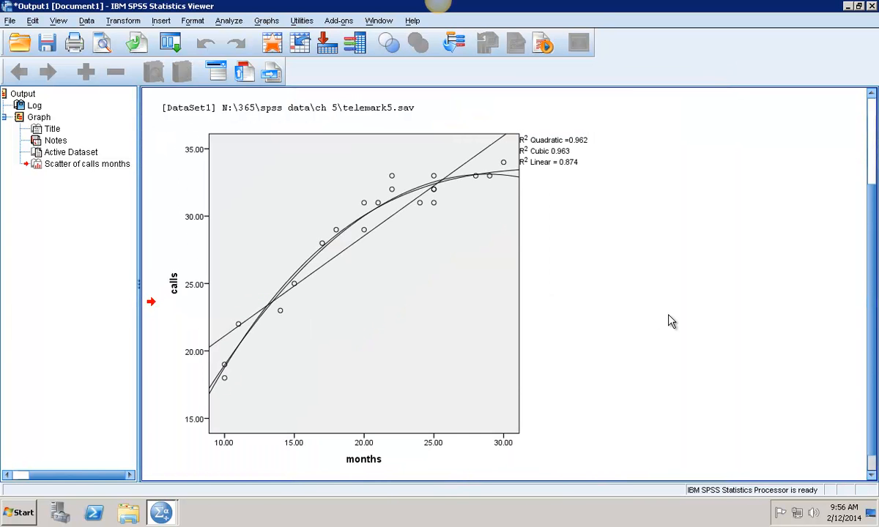
click(263, 458)
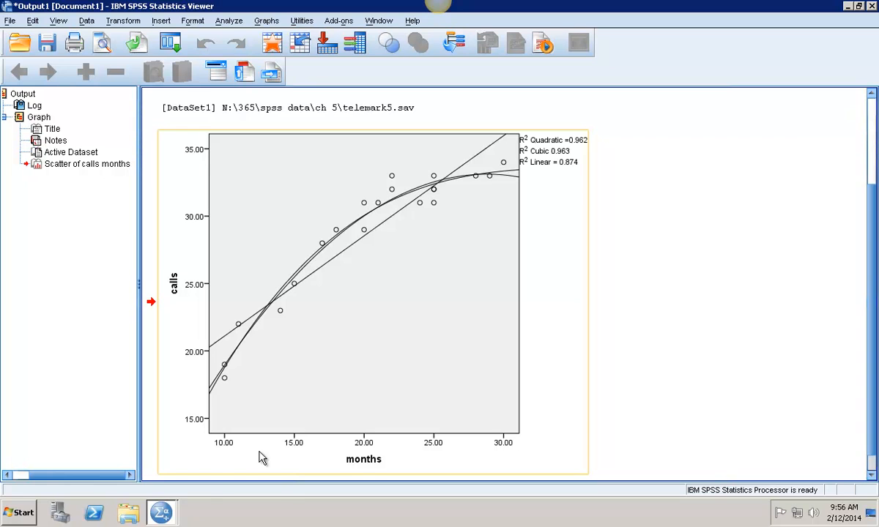
click(161, 512)
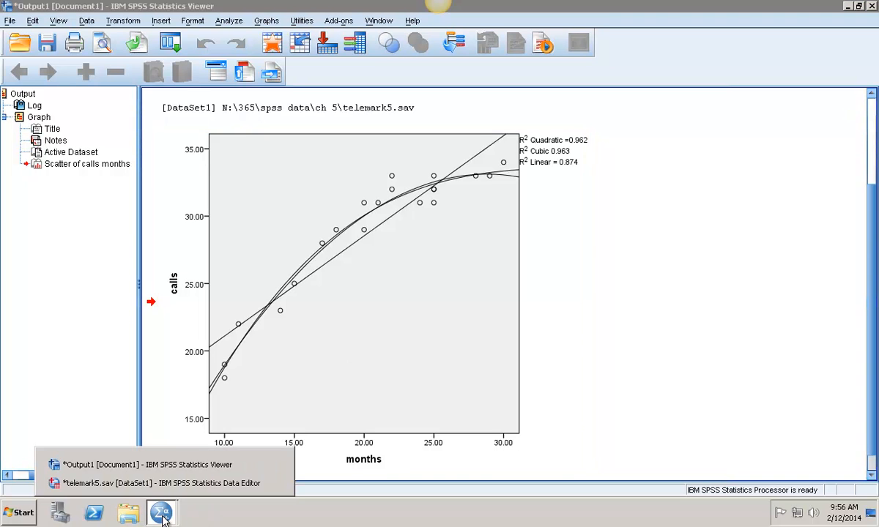
mouse_move(150, 475)
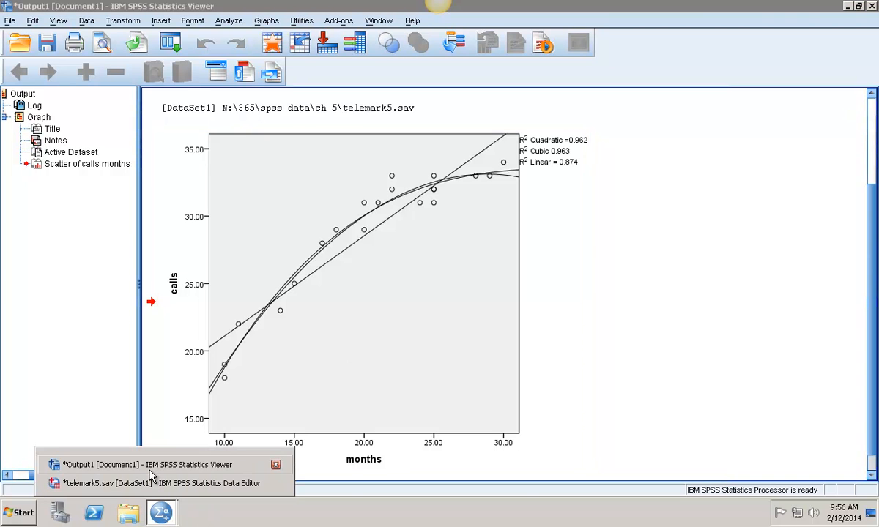
click(161, 482)
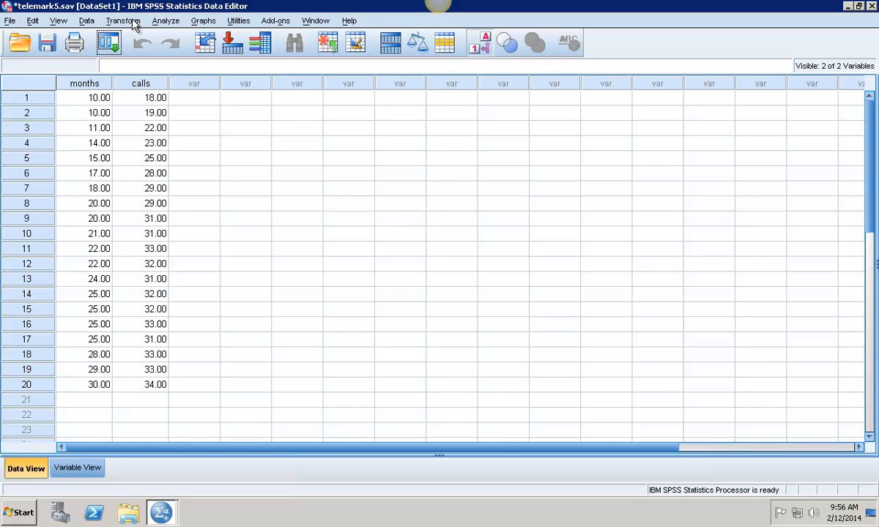
Start Compute Variable and name the target variable MonthsSQR
click(123, 20)
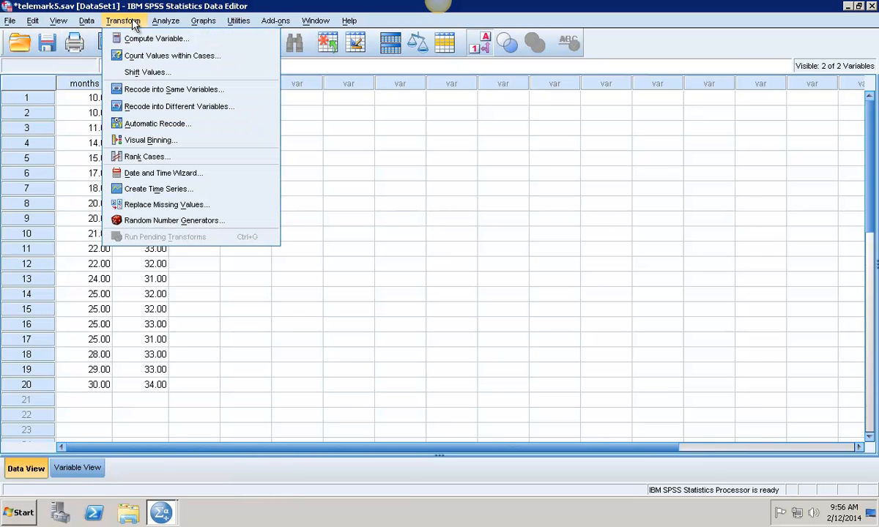
mouse_move(154, 39)
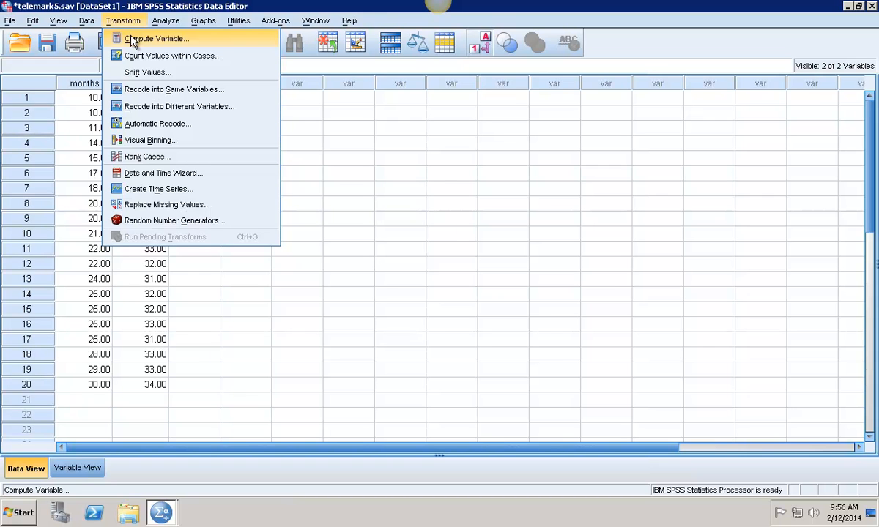
click(156, 38)
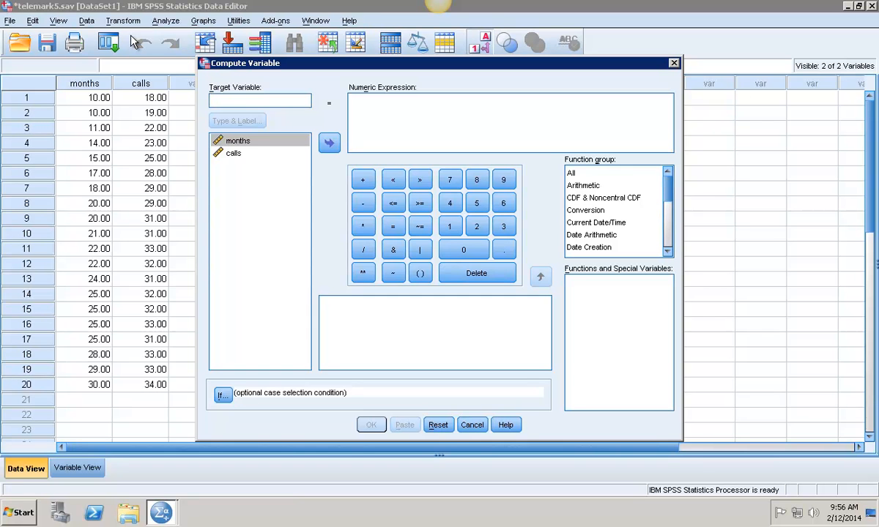
text(M)
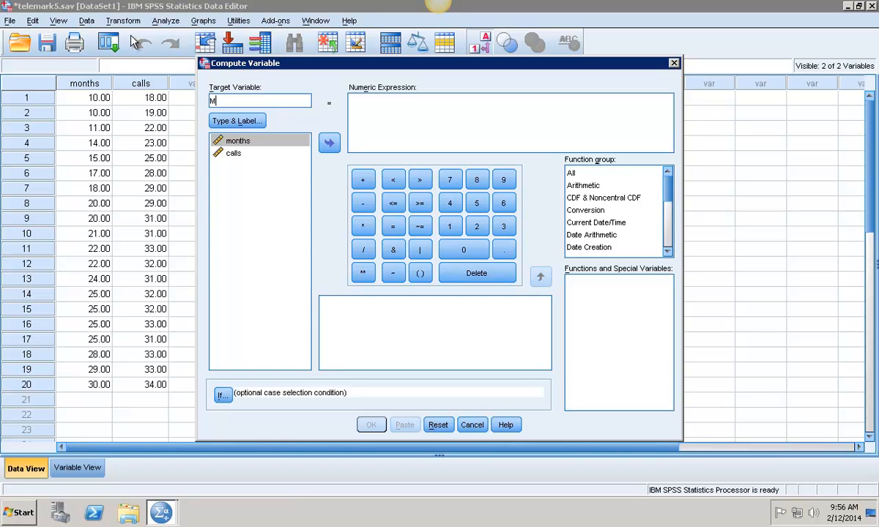
text(onths SQ)
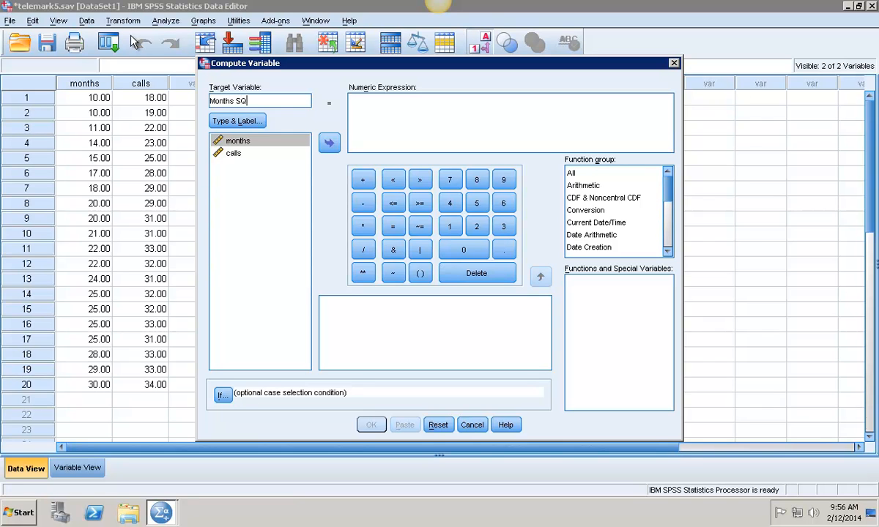
text(R)
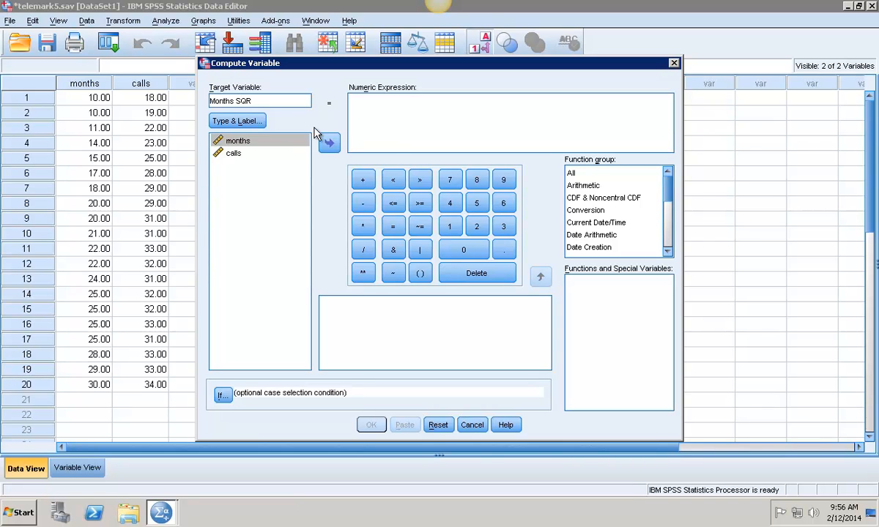
Build the expression months*months and run it after fixing the illegal name error
click(329, 143)
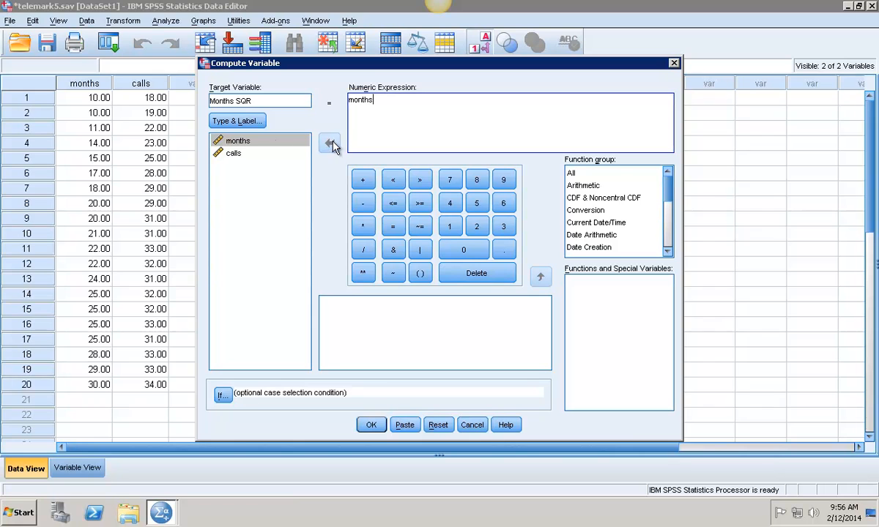
mouse_move(277, 135)
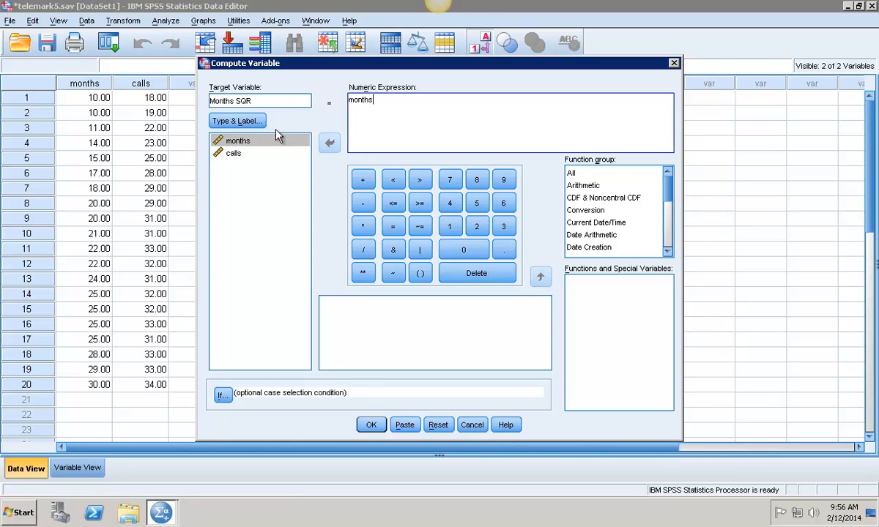
mouse_move(375, 140)
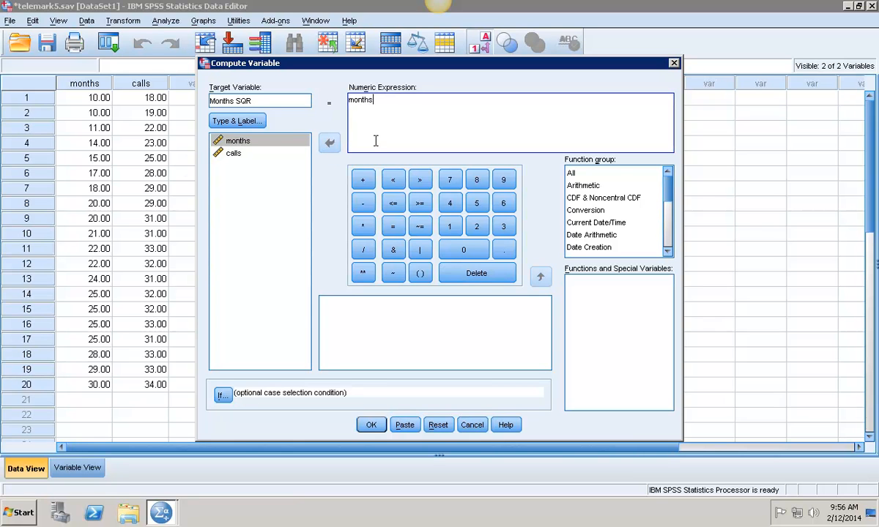
click(363, 225)
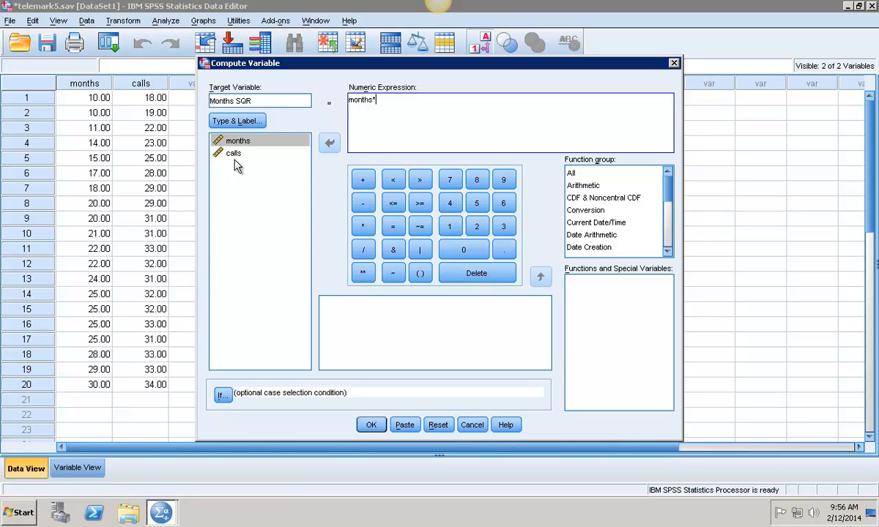
click(233, 152)
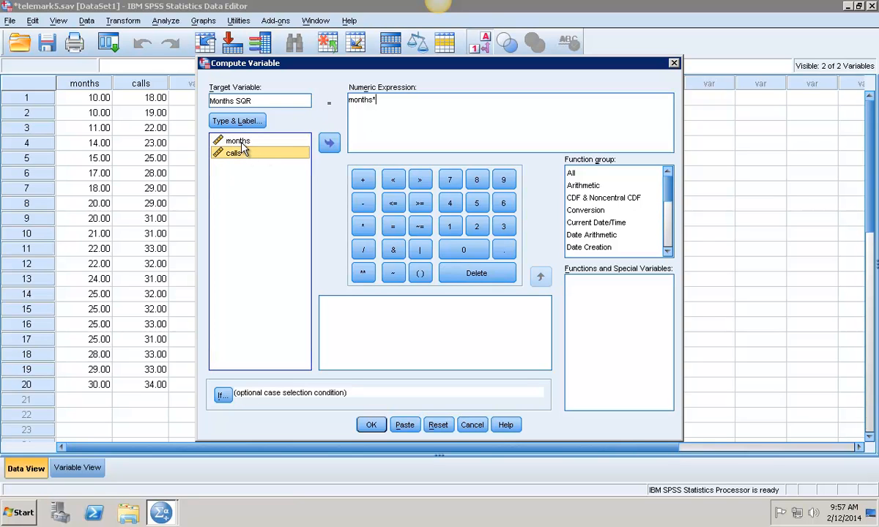
click(329, 143)
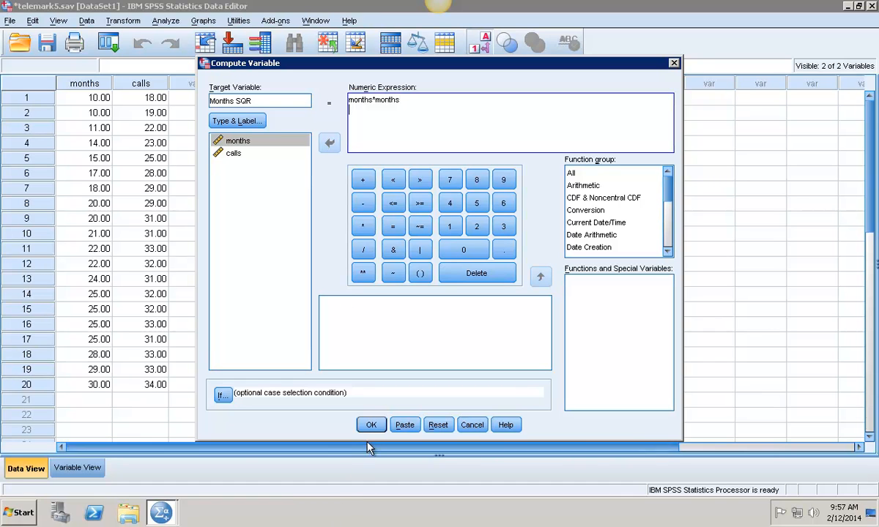
click(371, 425)
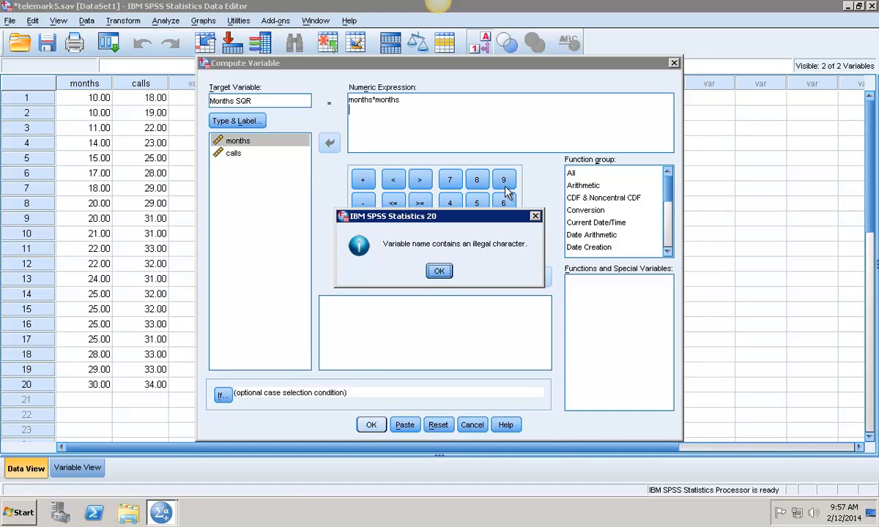
mouse_move(457, 254)
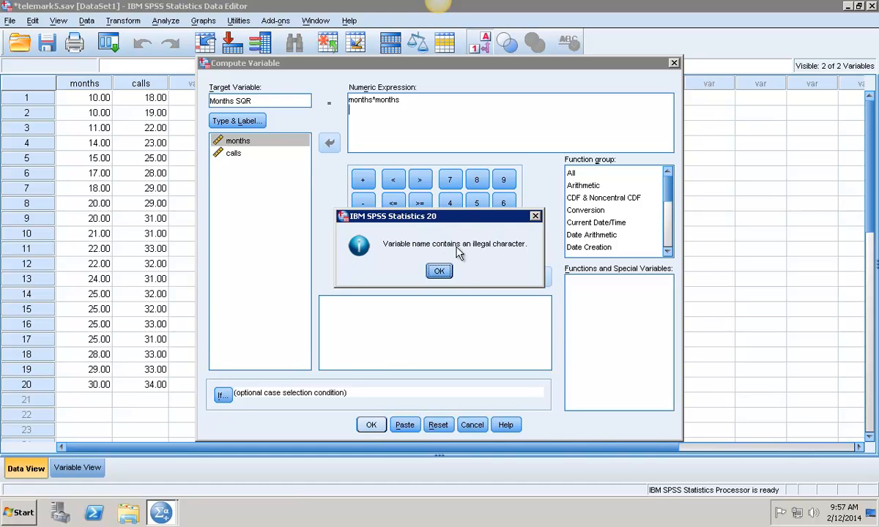
click(438, 270)
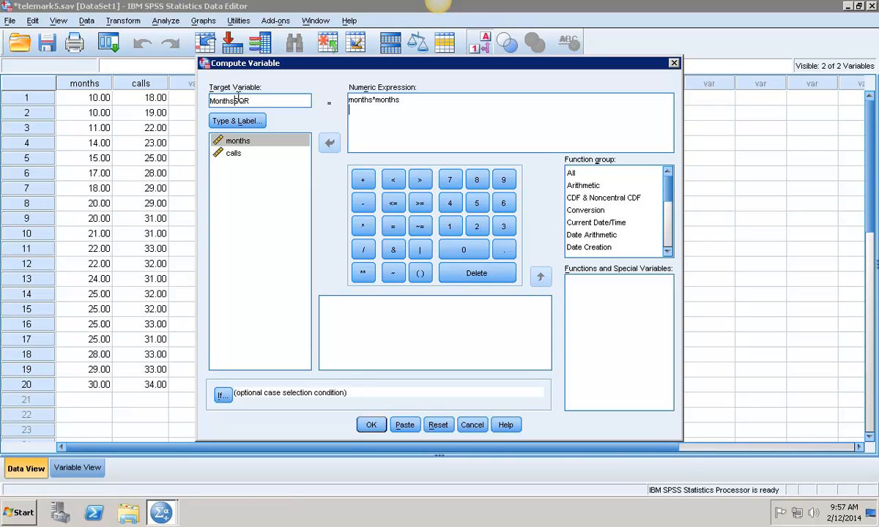
mouse_move(392, 420)
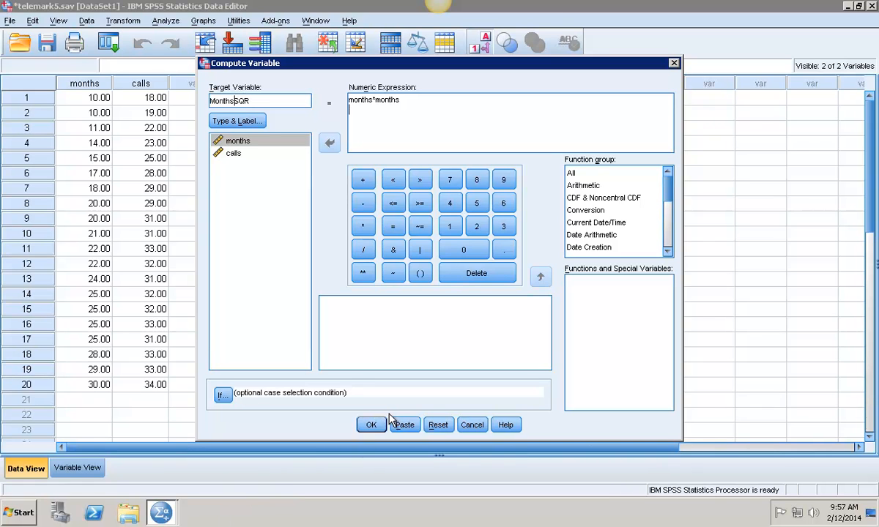
click(371, 425)
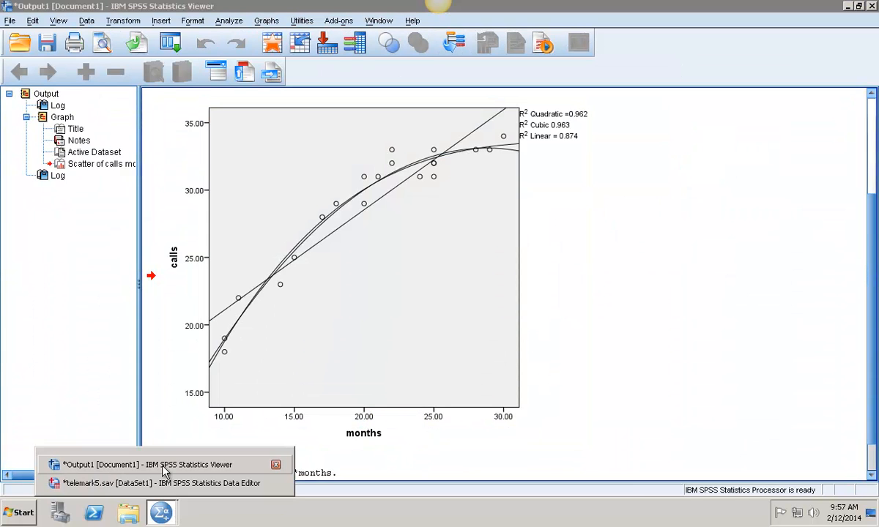
Compute MonthsCube as months*months*months, then return to the Data Editor to view it
click(154, 483)
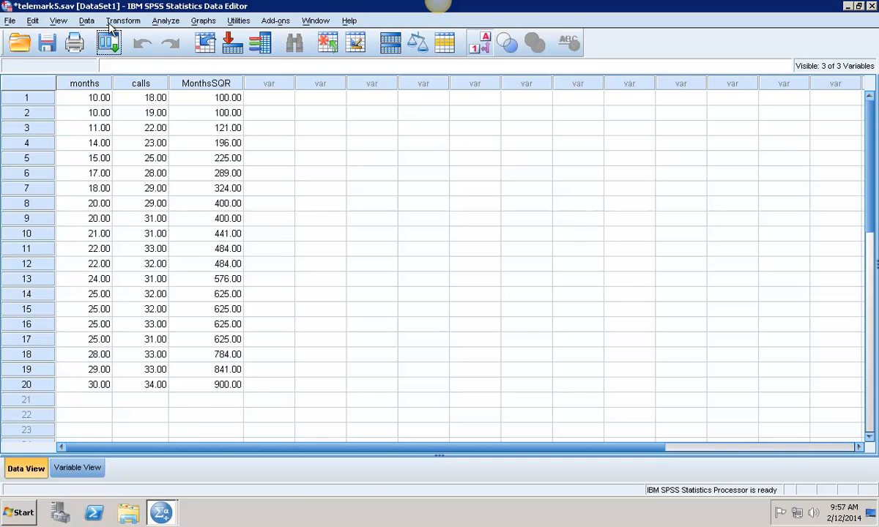
click(123, 20)
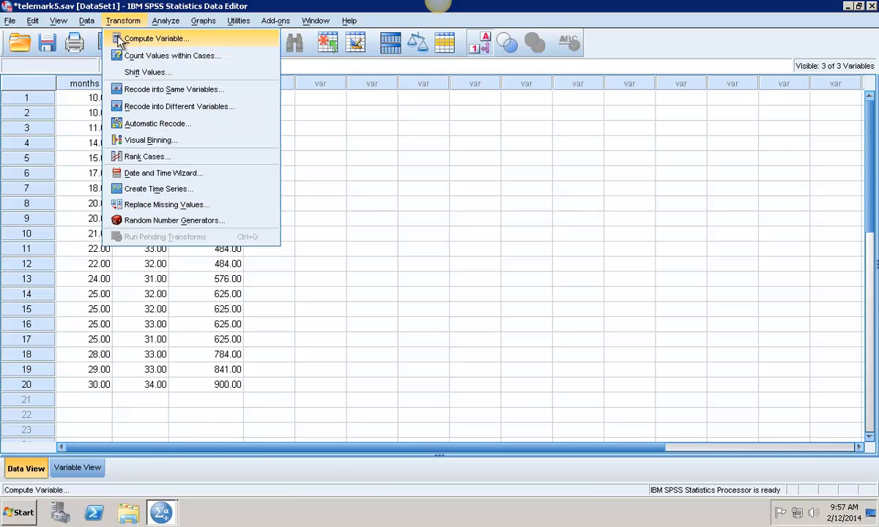
click(151, 39)
text(MonthsCu)
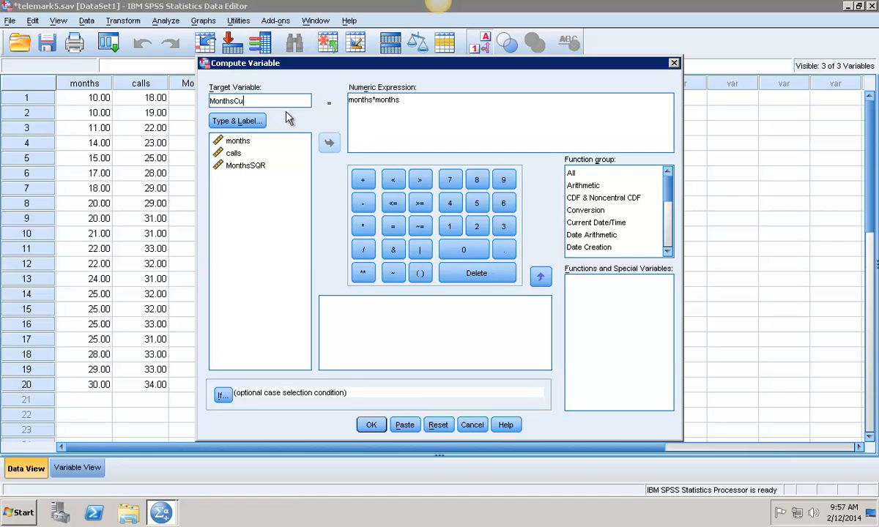
text(be)
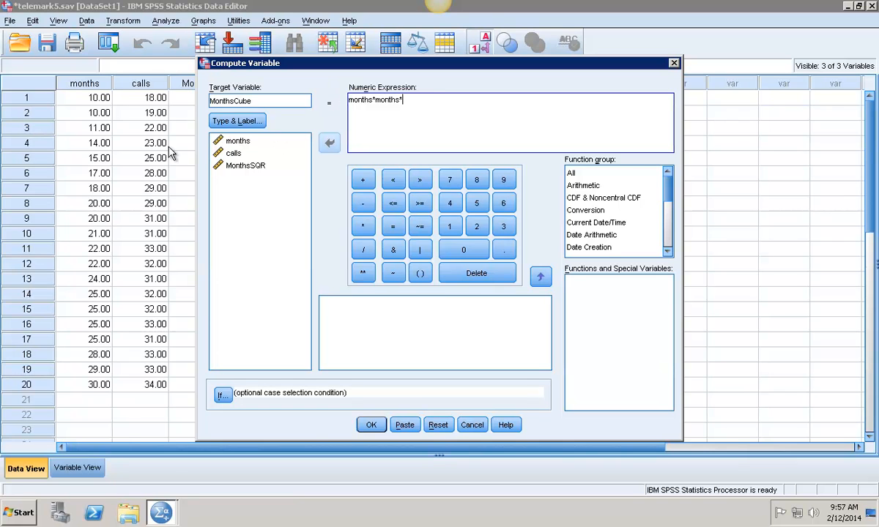
click(236, 140)
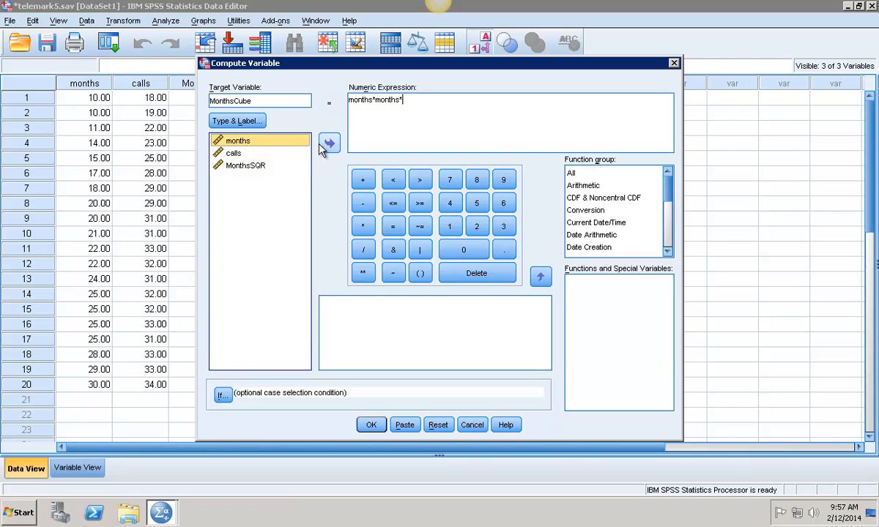
click(328, 143)
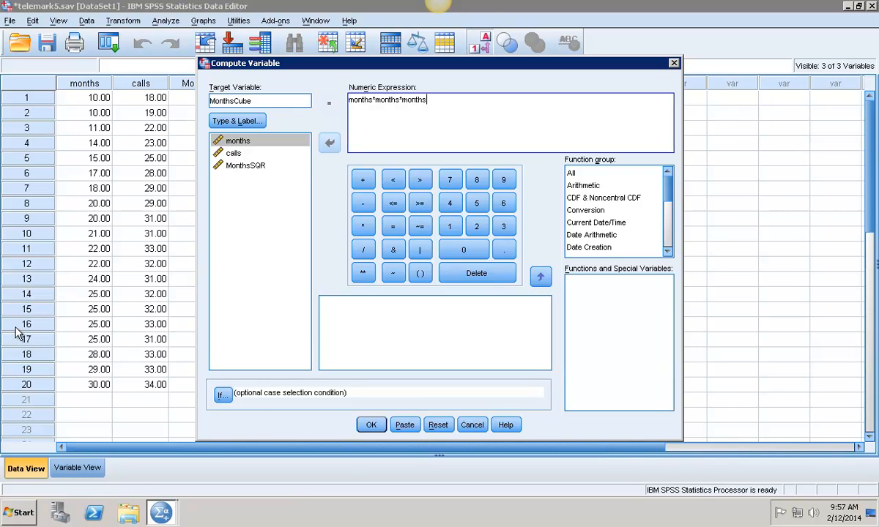
mouse_move(114, 441)
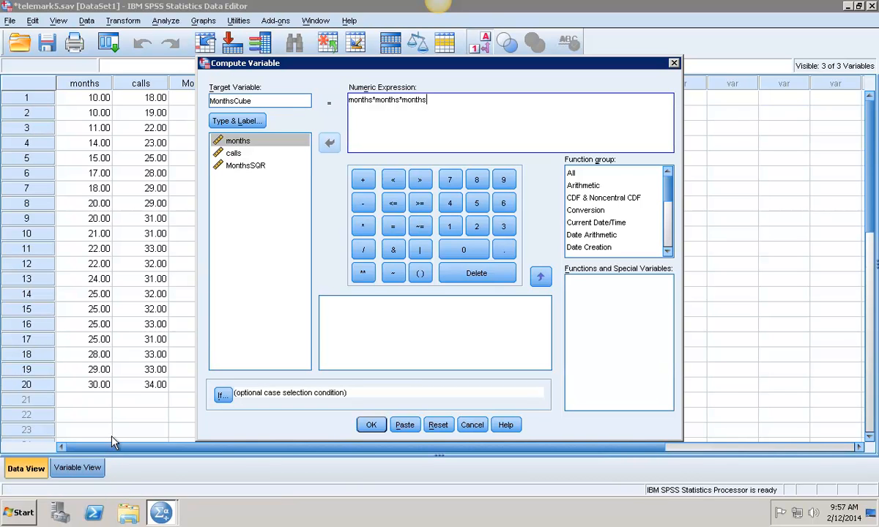
mouse_move(370, 424)
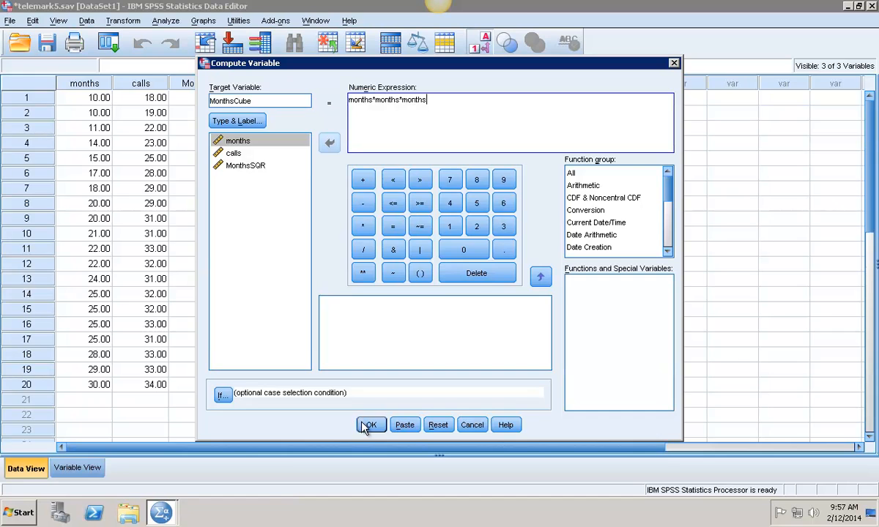
click(370, 425)
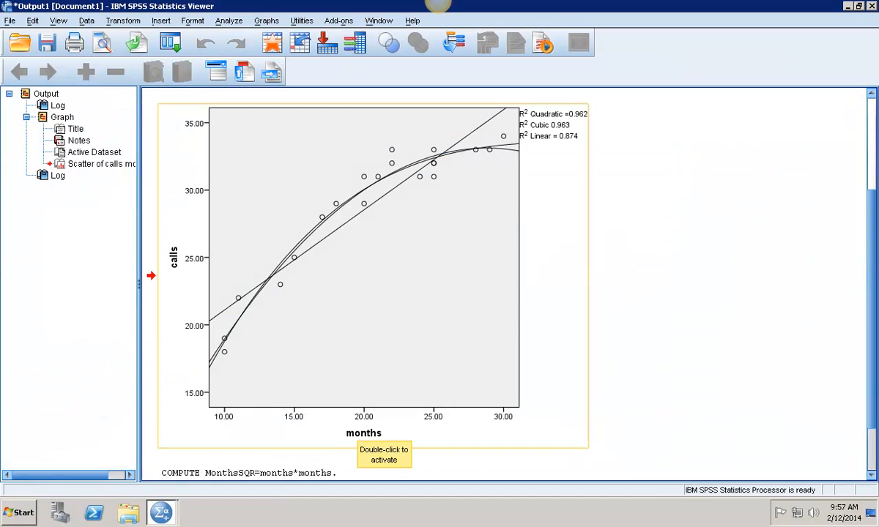
click(161, 512)
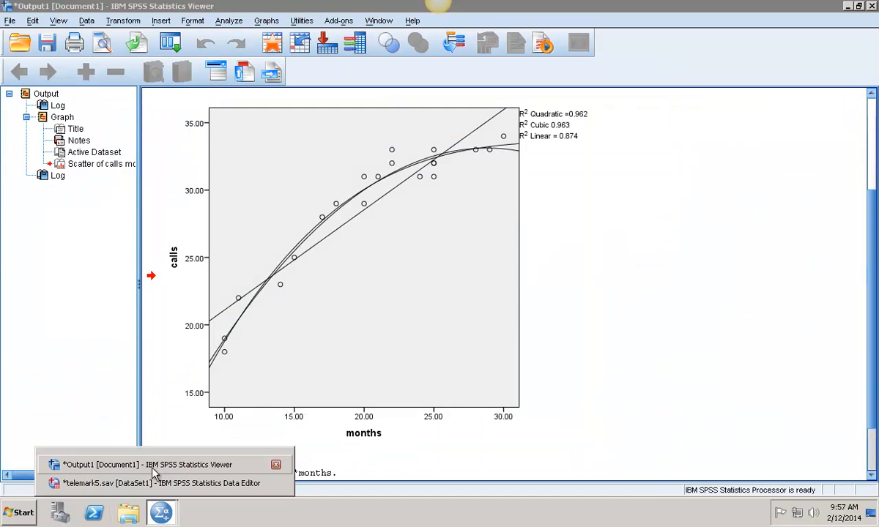
click(158, 483)
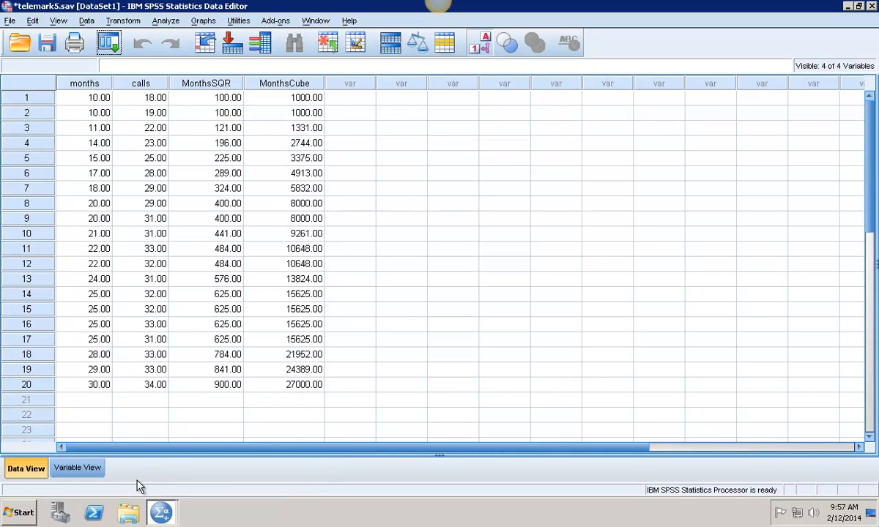
mouse_move(154, 134)
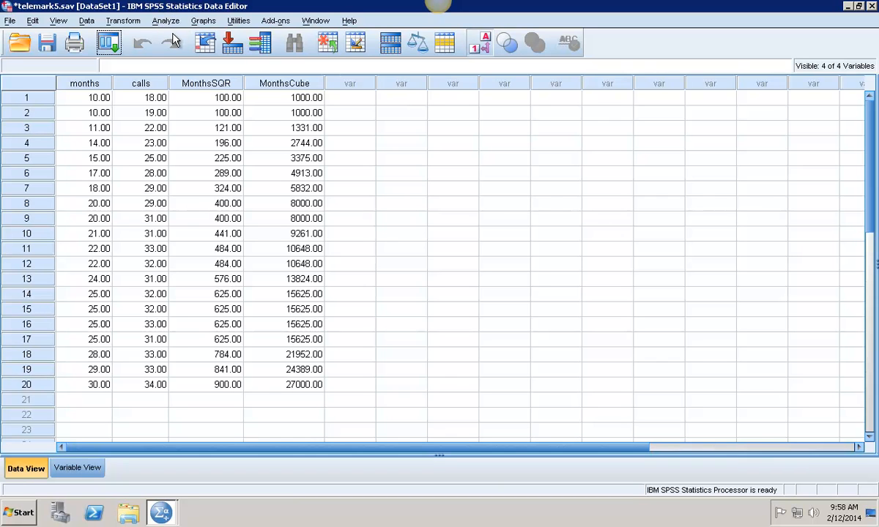
Open the Analyze menu to reach the Regression procedures
click(167, 20)
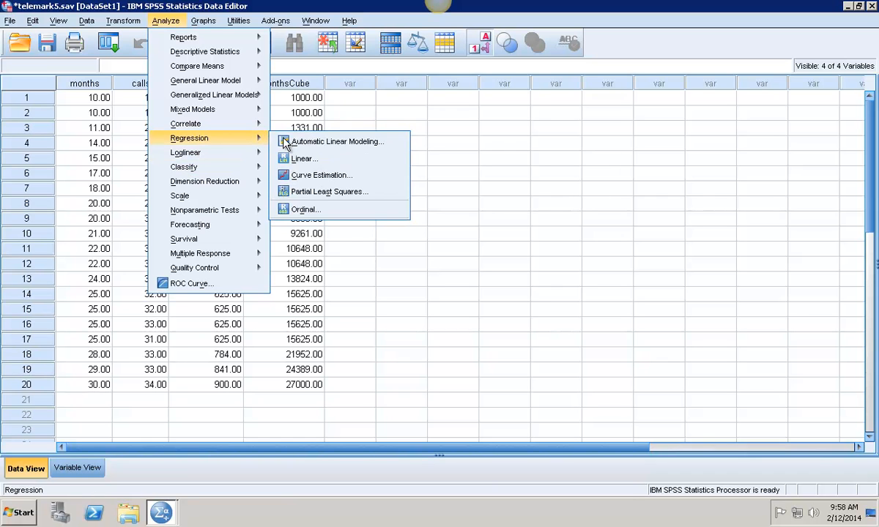
In Linear Regression, set calls as dependent and months as block 1 predictor
click(302, 158)
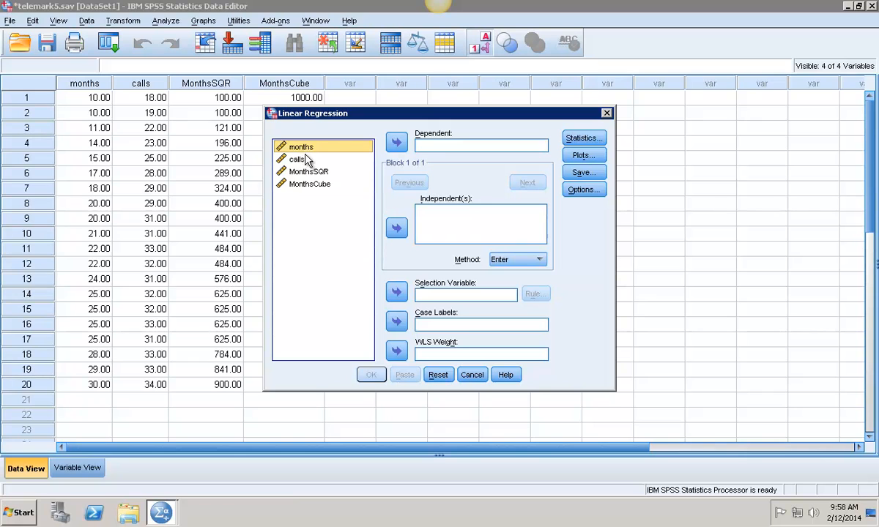
click(297, 159)
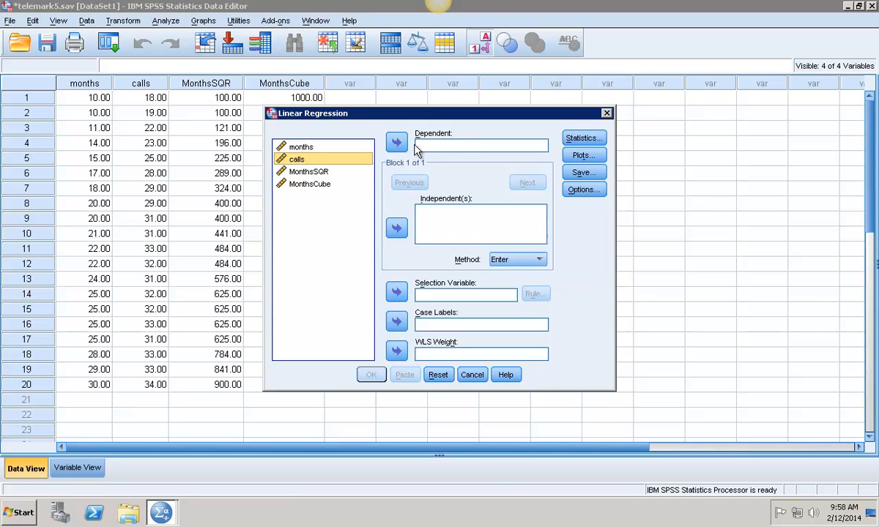
mouse_move(372, 148)
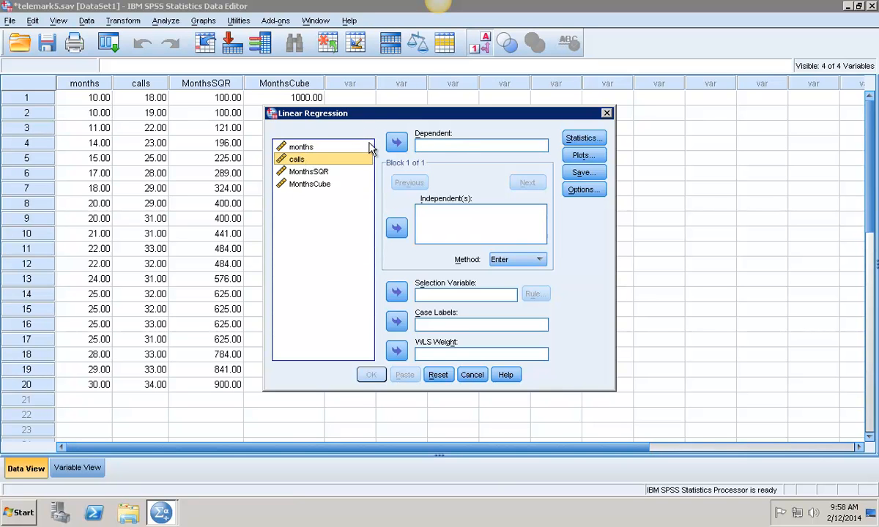
mouse_move(399, 161)
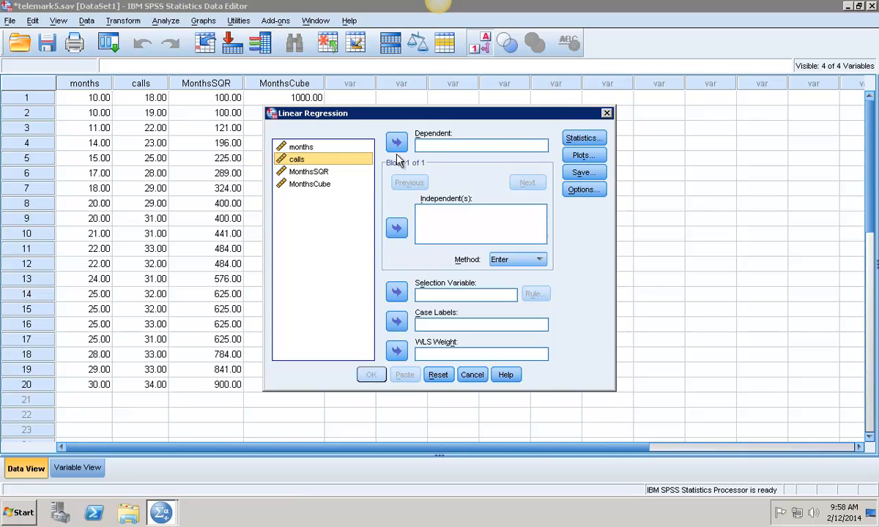
click(396, 142)
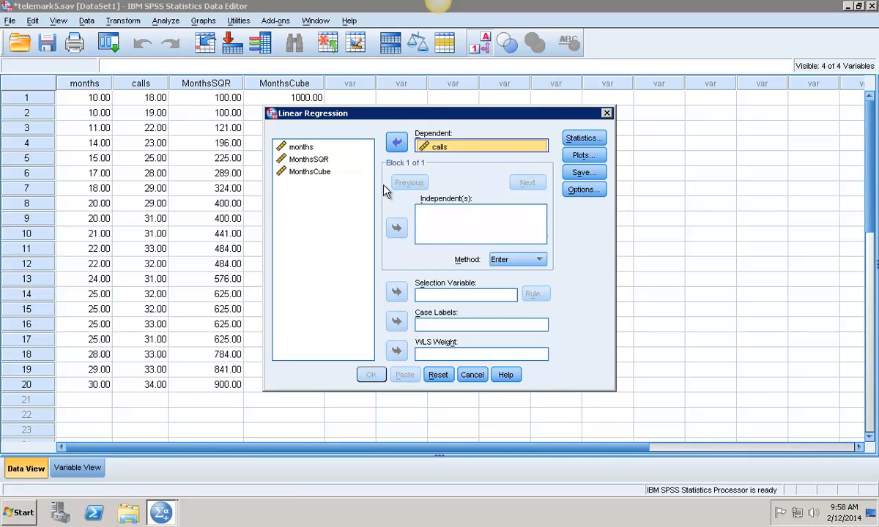
click(308, 159)
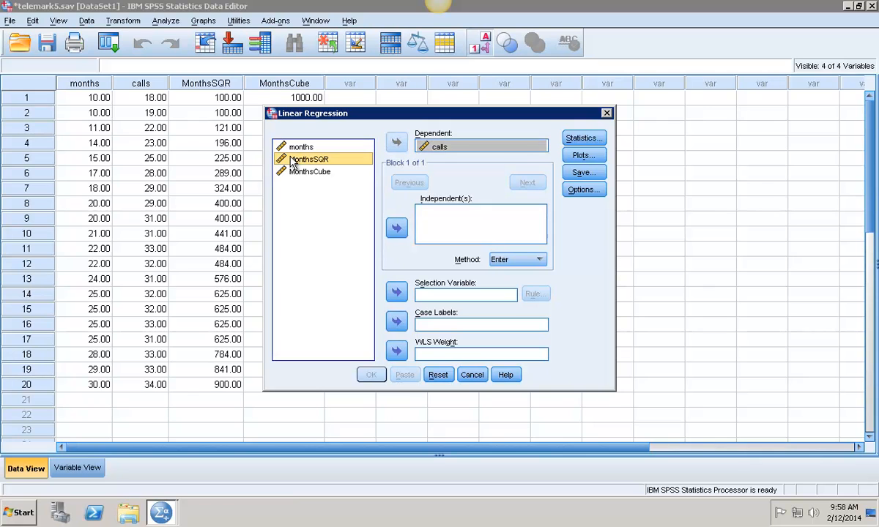
click(301, 147)
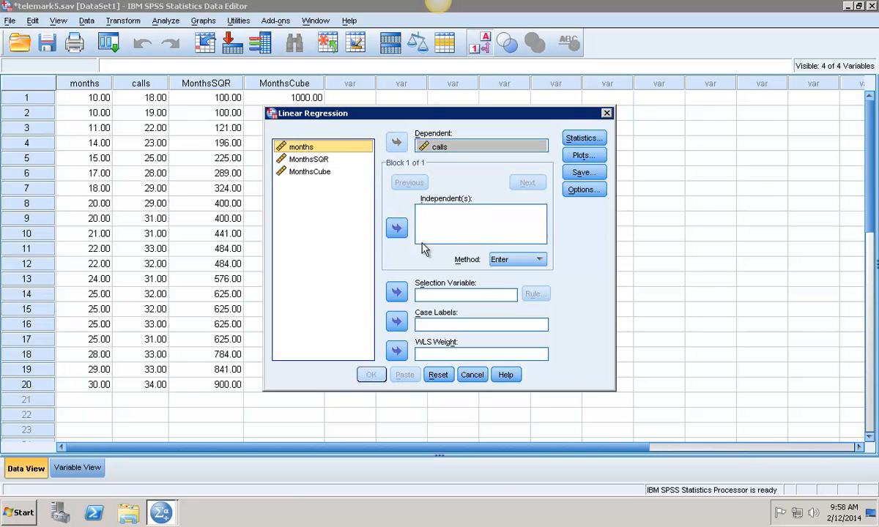
mouse_move(409, 244)
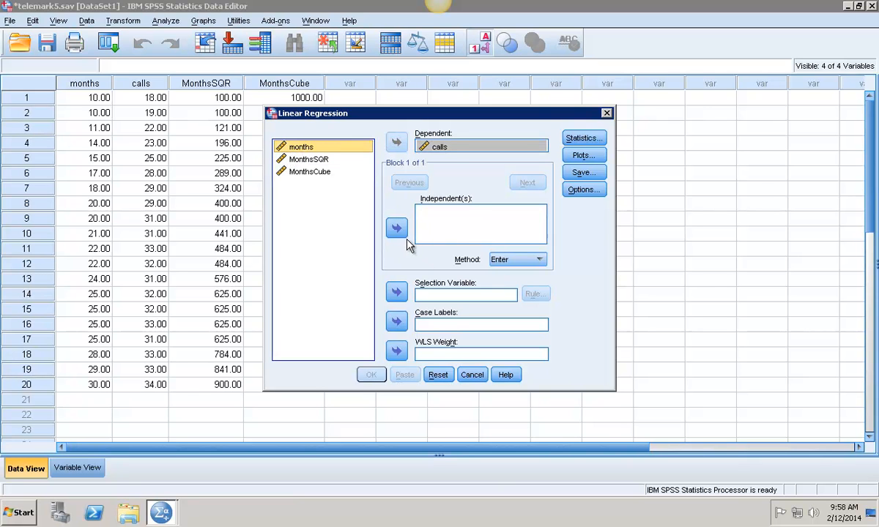
click(396, 228)
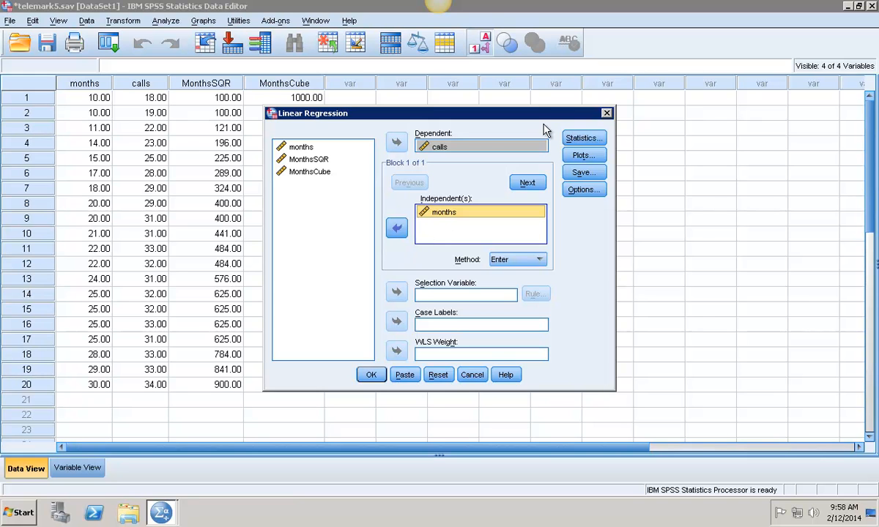
Add MonthsSQR as block 2 and MonthsCube as block 3 predictors
click(527, 183)
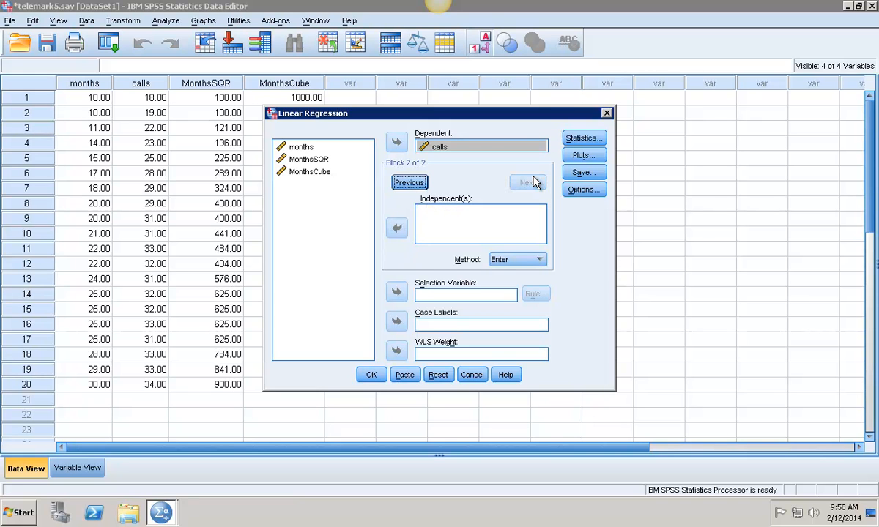
click(308, 159)
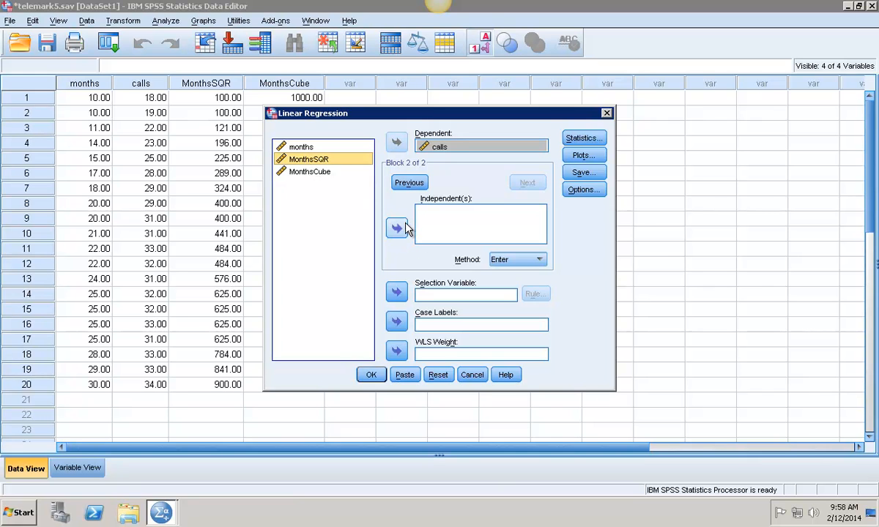
click(397, 228)
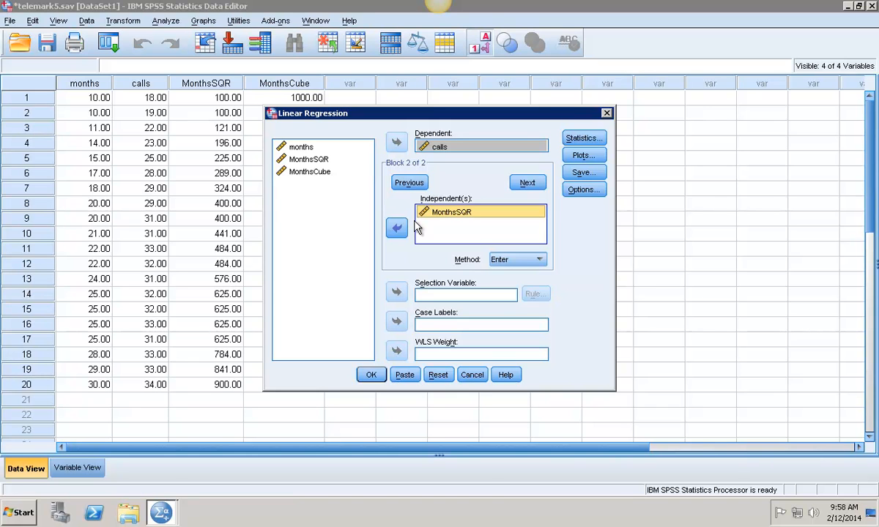
mouse_move(562, 185)
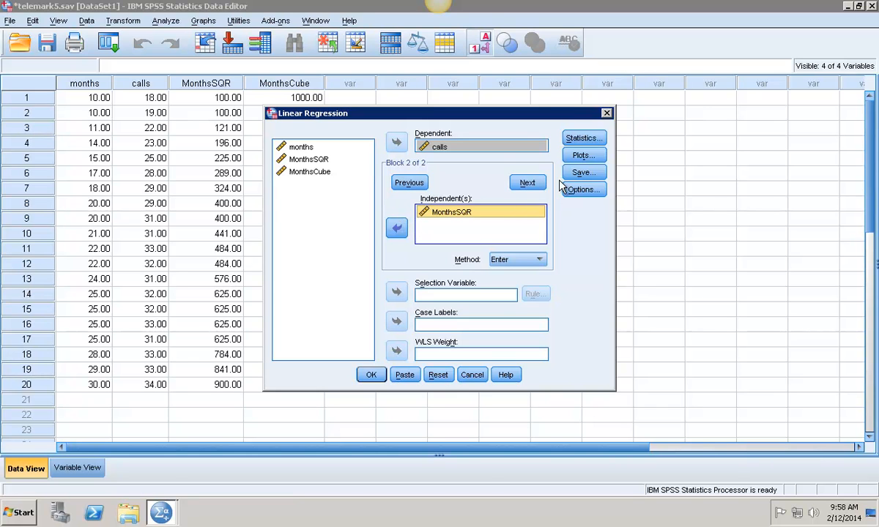
click(527, 182)
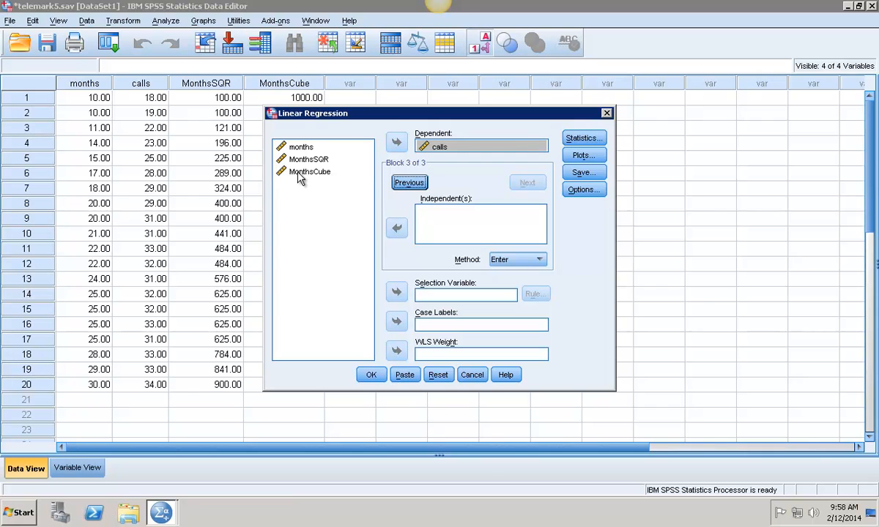
click(309, 171)
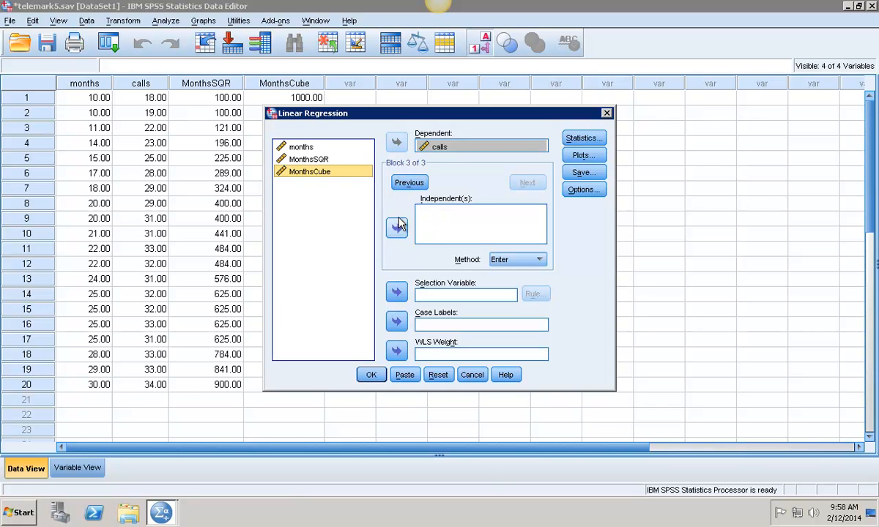
click(396, 228)
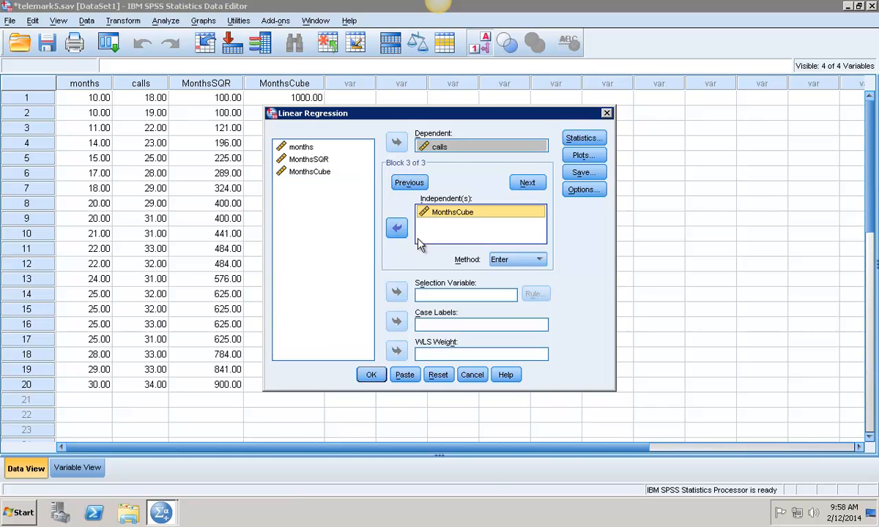
click(583, 138)
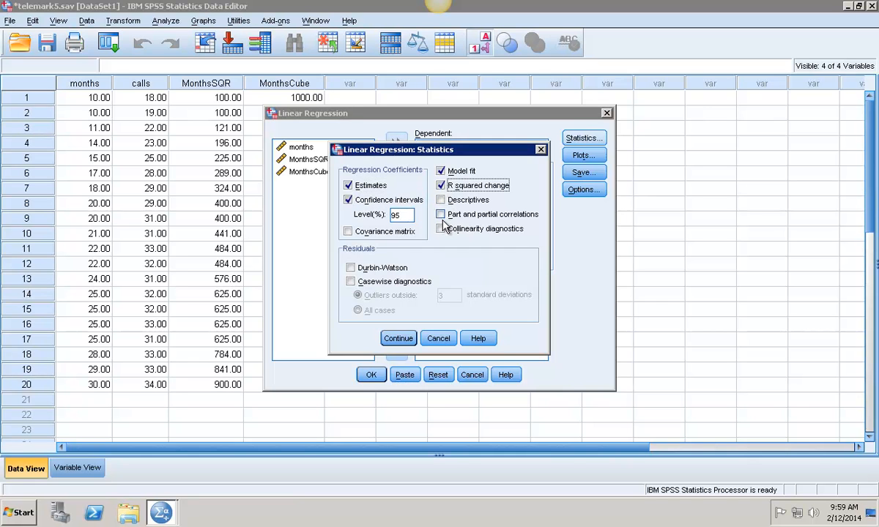
Tick Descriptives and run the regression of calls on months, MonthsSQR and MonthsCube
click(440, 200)
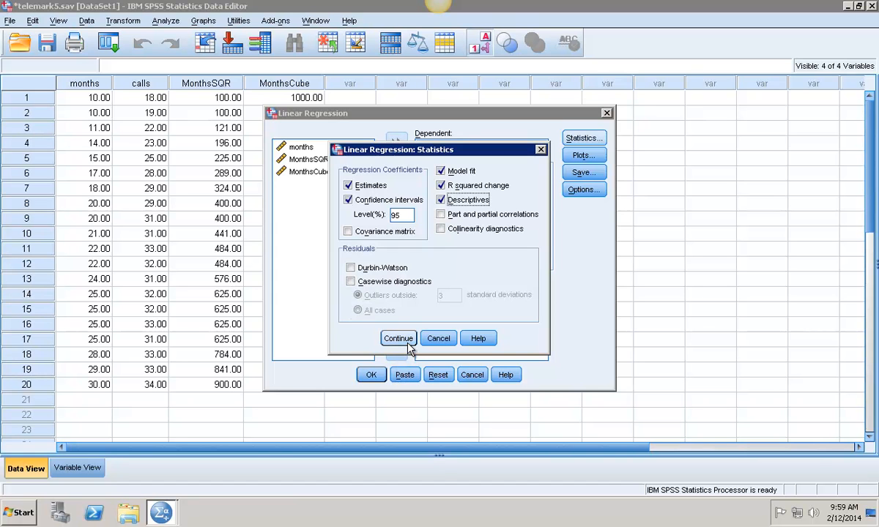
click(398, 338)
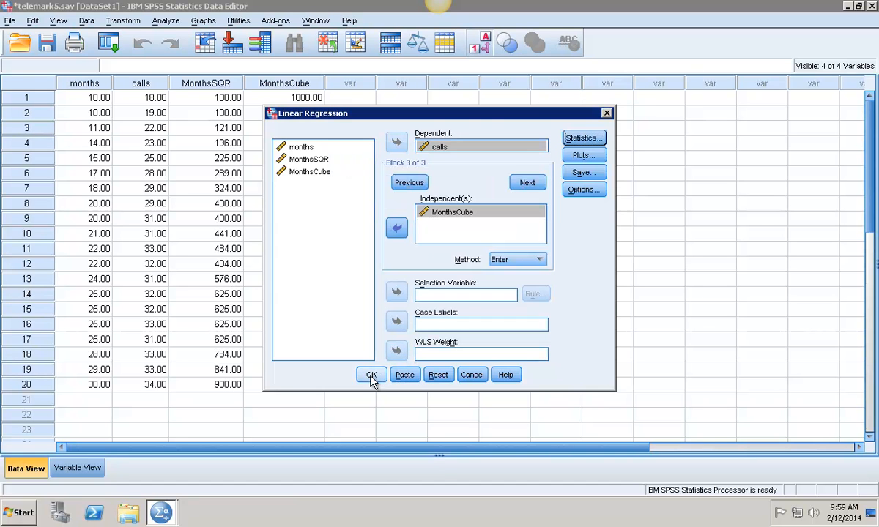
click(371, 374)
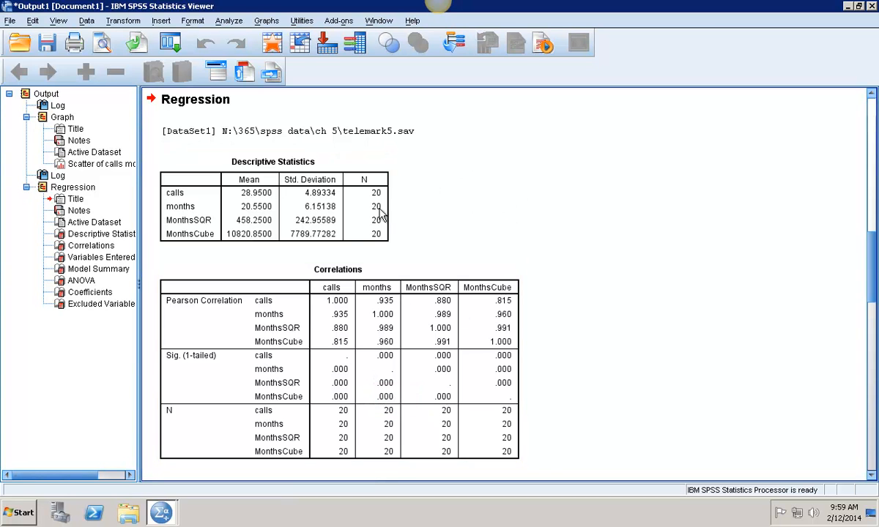
scroll(down, 3)
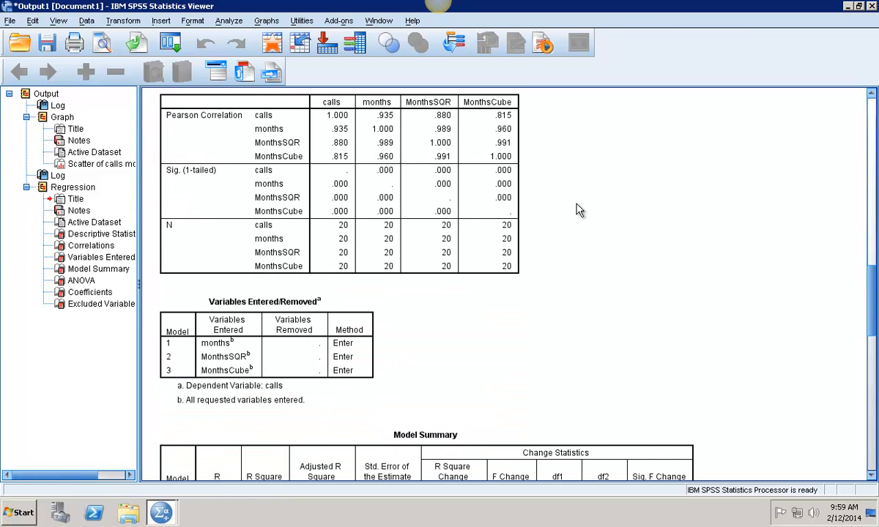
scroll(down, 3)
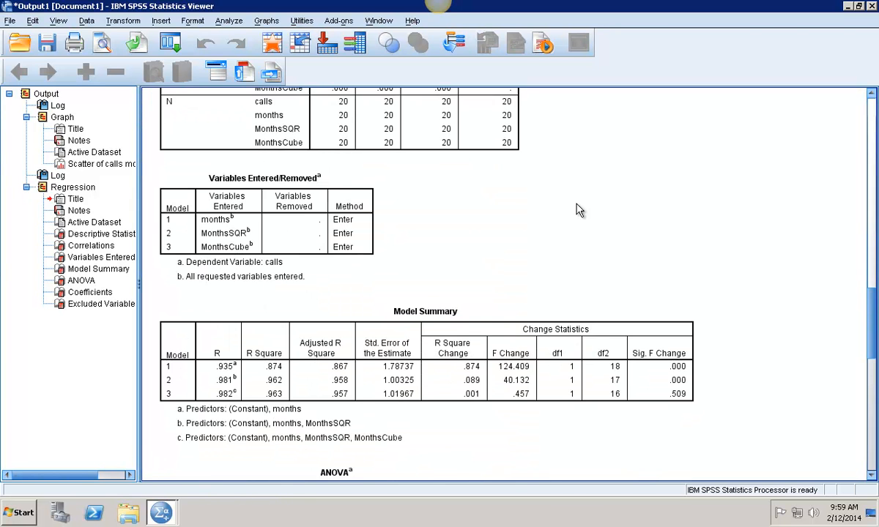
scroll(down, 3)
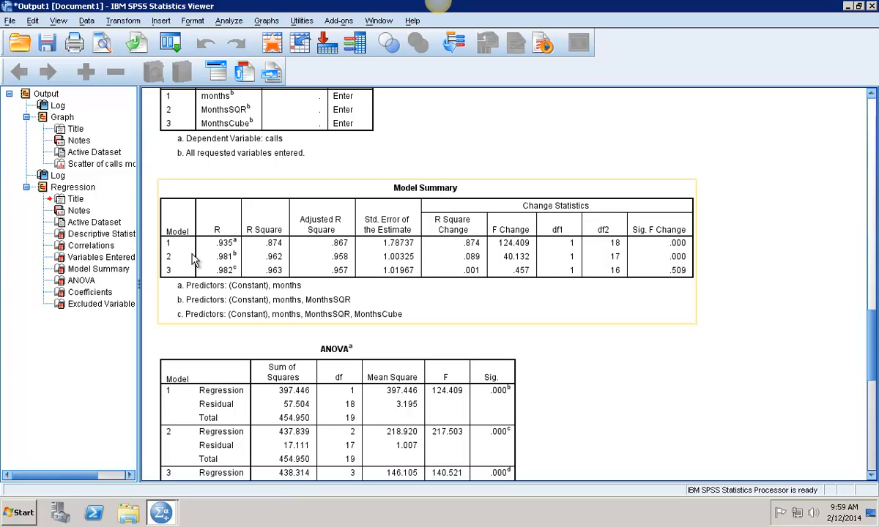
mouse_move(293, 292)
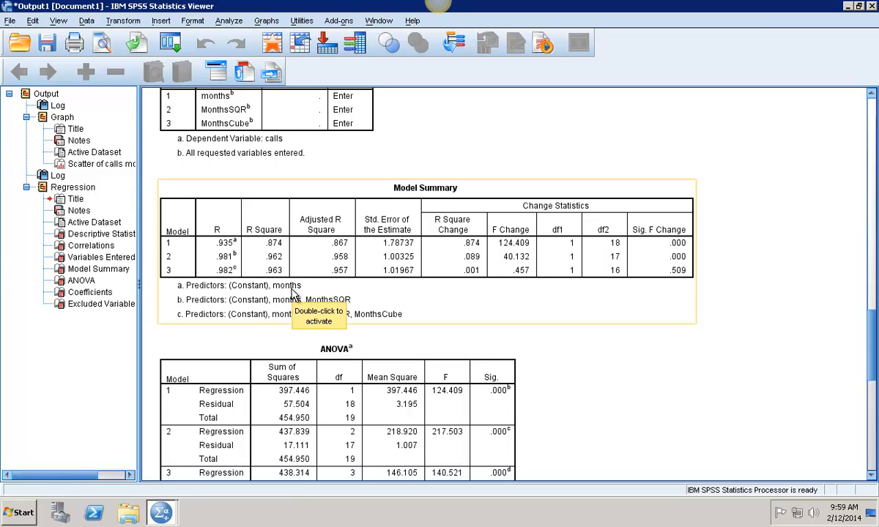
mouse_move(277, 313)
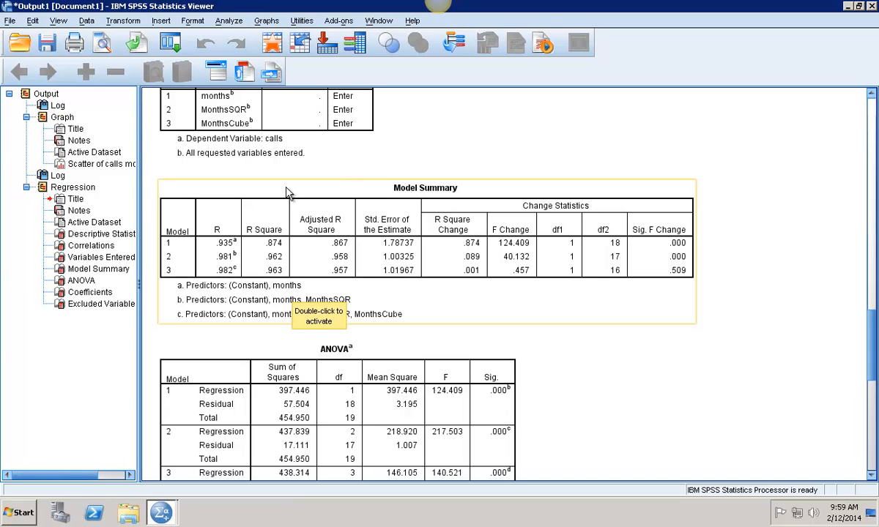
mouse_move(497, 346)
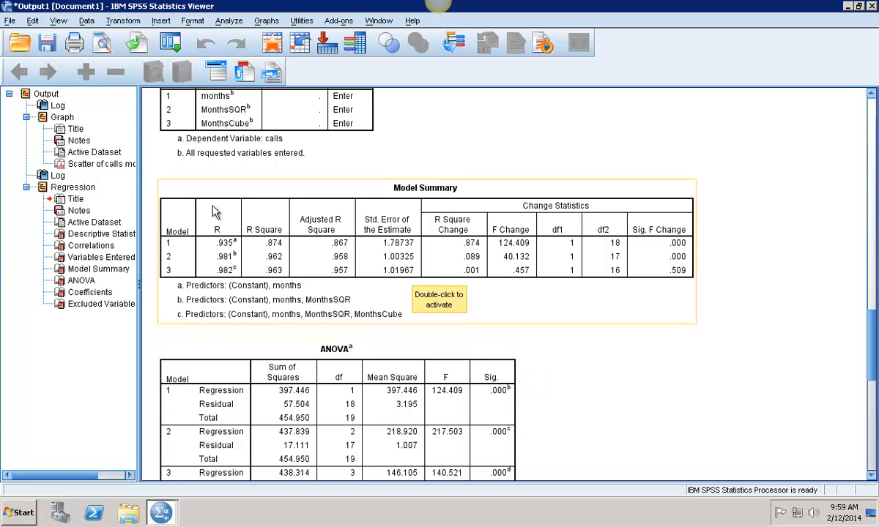
mouse_move(333, 249)
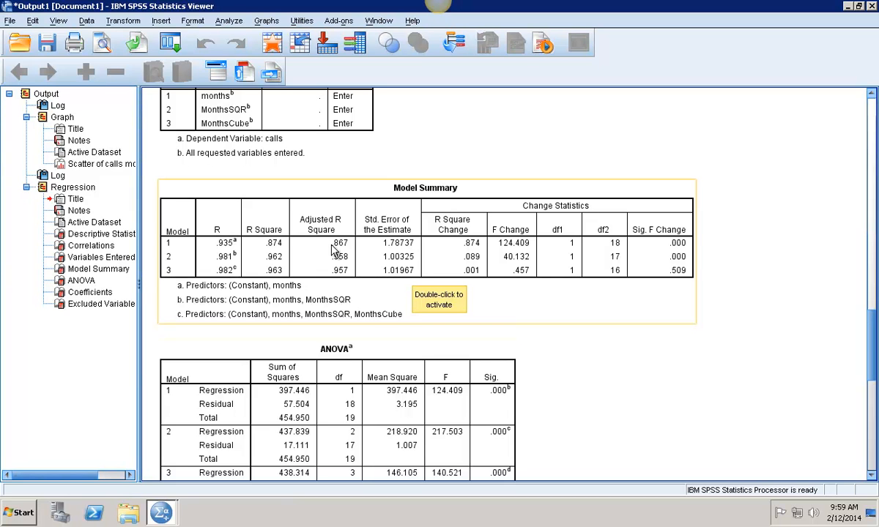
mouse_move(370, 231)
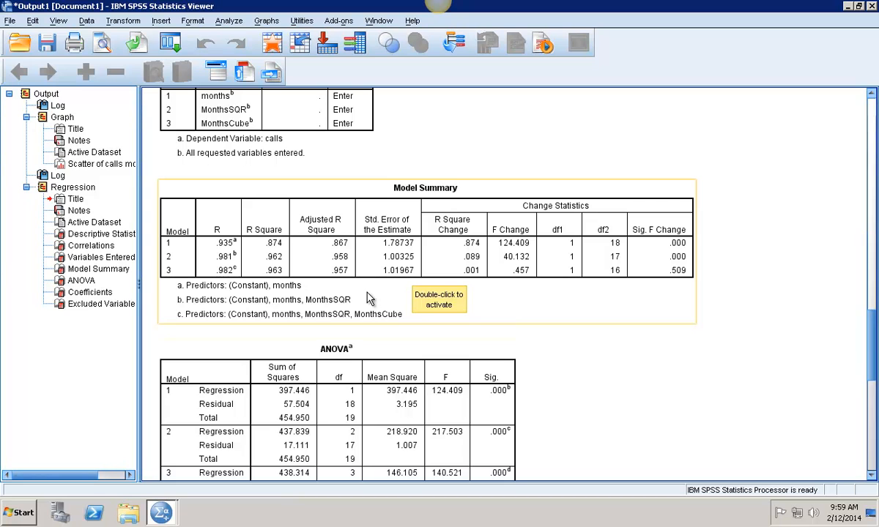
mouse_move(273, 258)
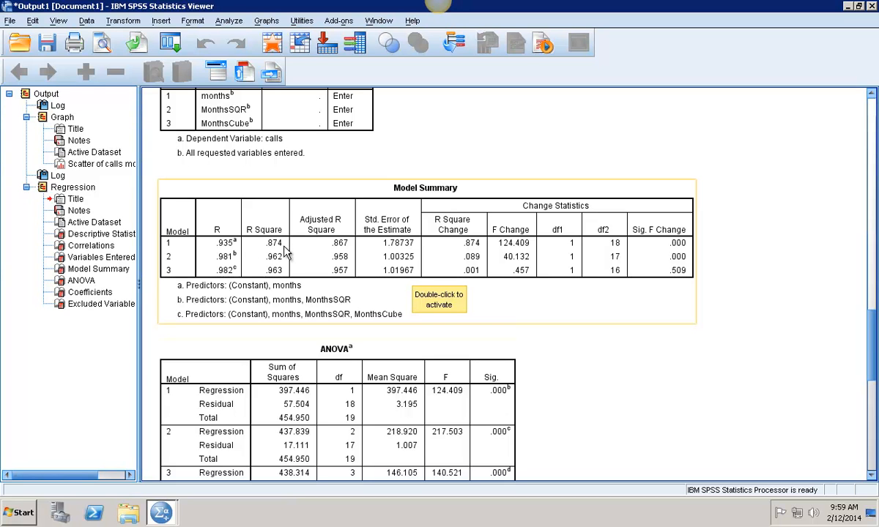
mouse_move(284, 303)
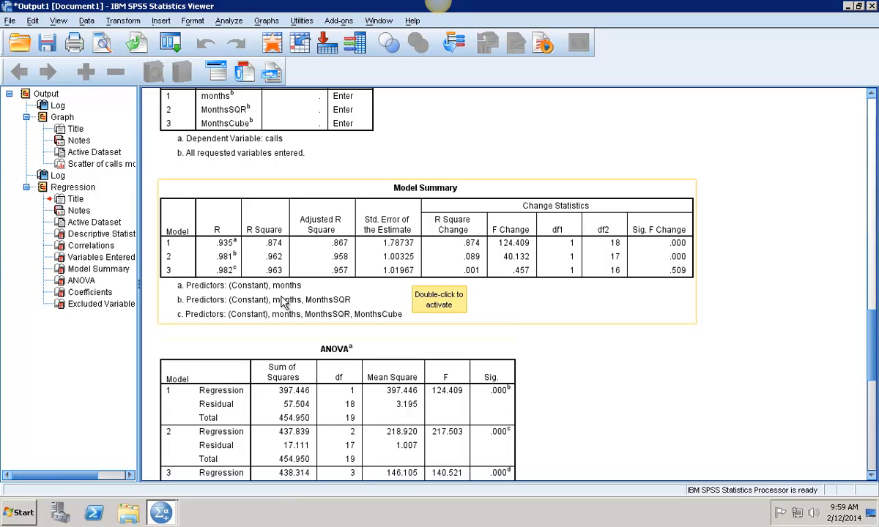
mouse_move(391, 277)
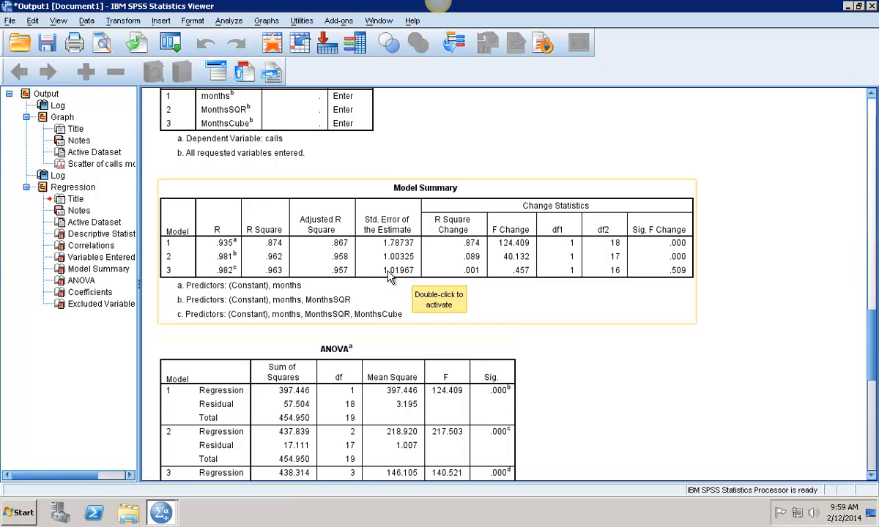
mouse_move(406, 273)
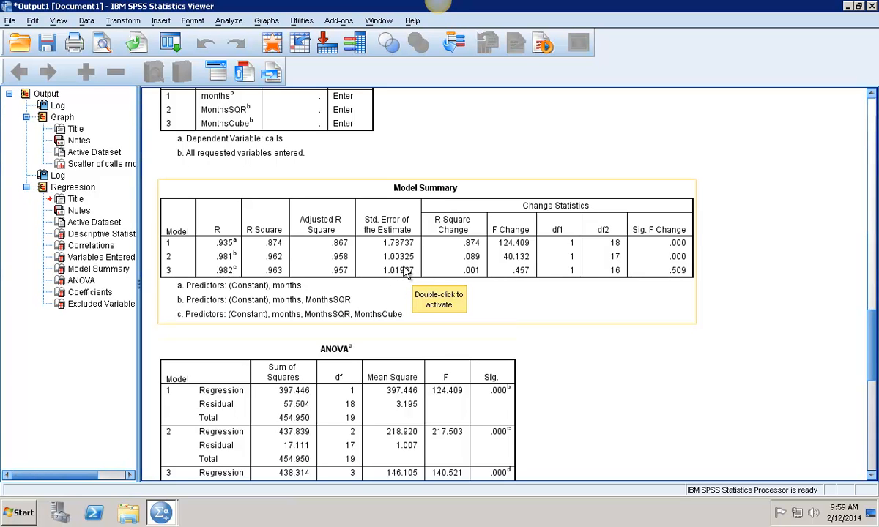
mouse_move(401, 262)
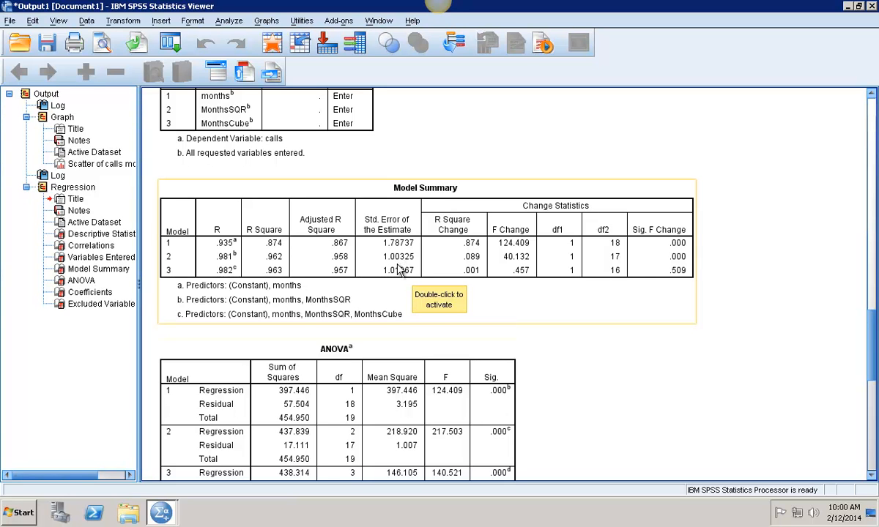
mouse_move(352, 314)
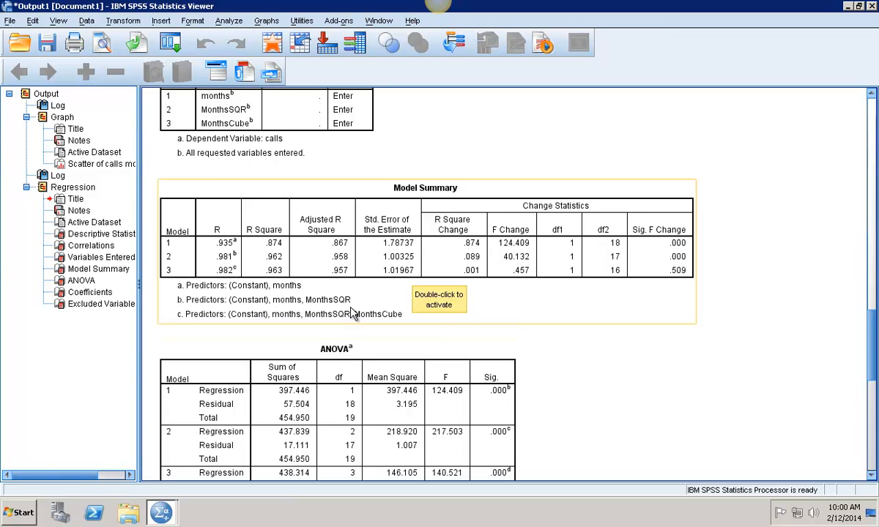
Scroll down to the Coefficients table comparing the three regression models
scroll(down, 3)
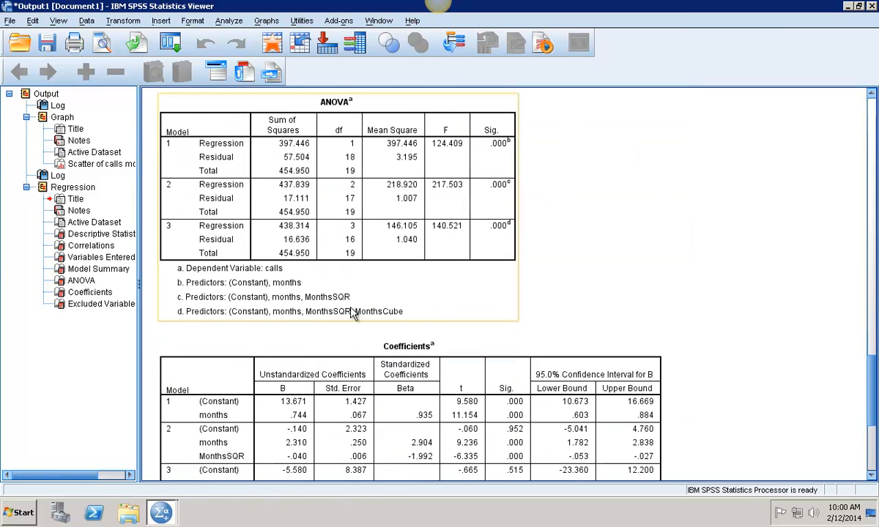
scroll(down, 3)
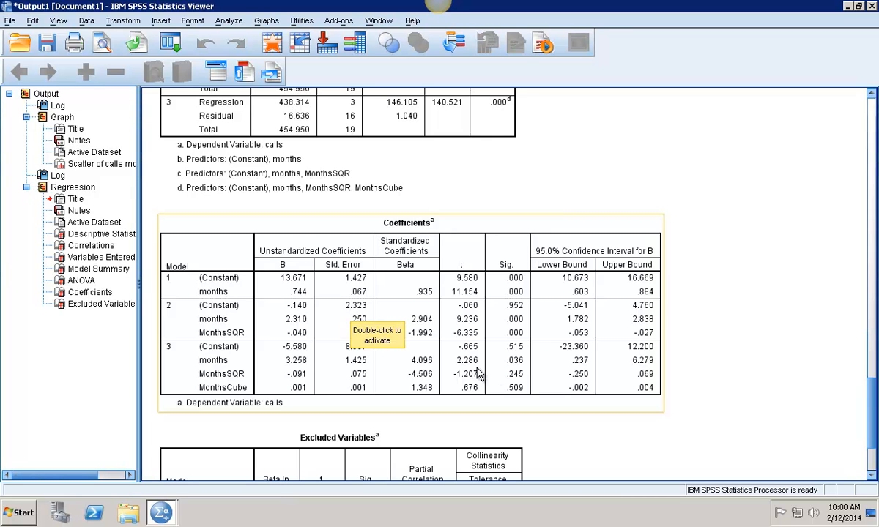
mouse_move(525, 326)
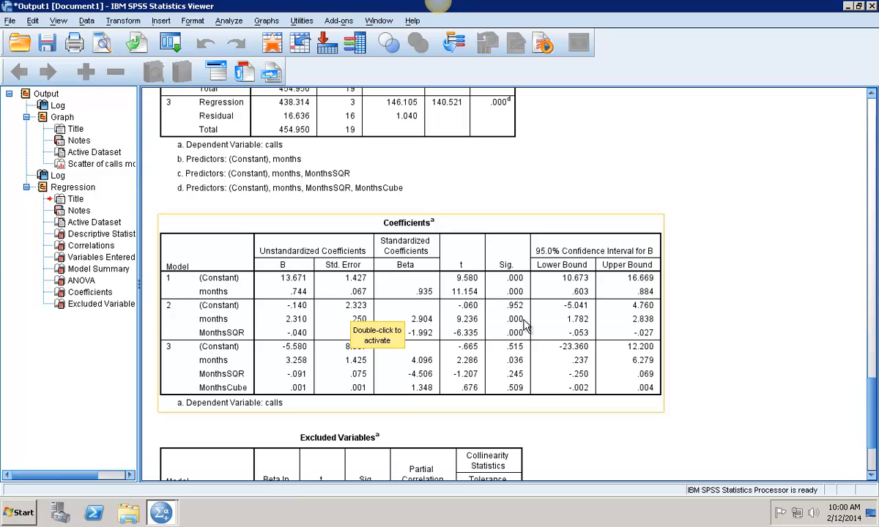
mouse_move(508, 419)
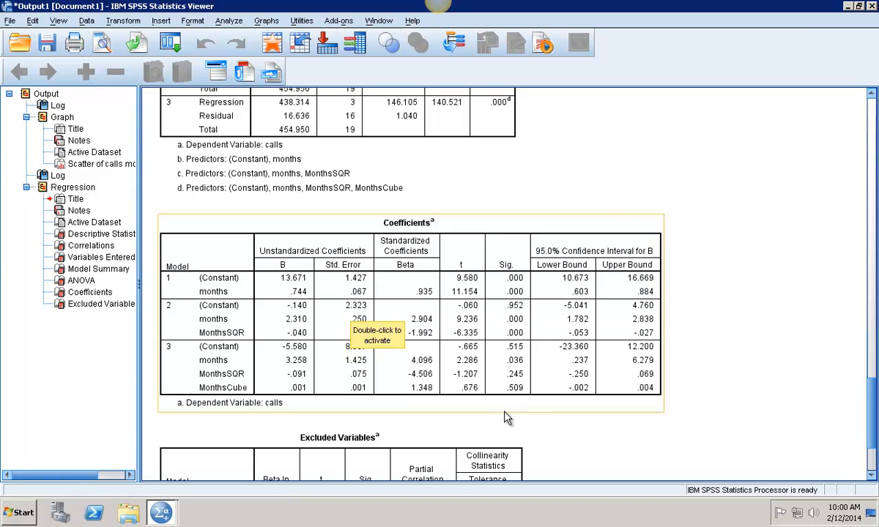
mouse_move(510, 391)
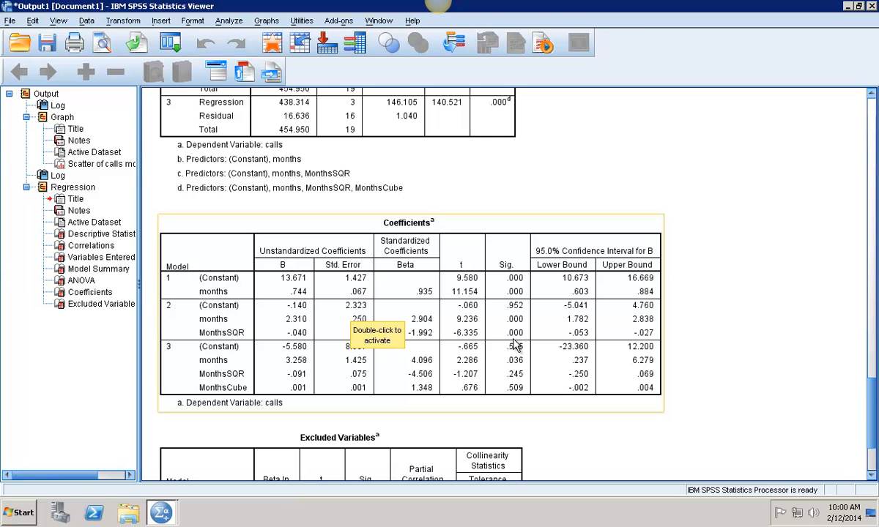
mouse_move(513, 346)
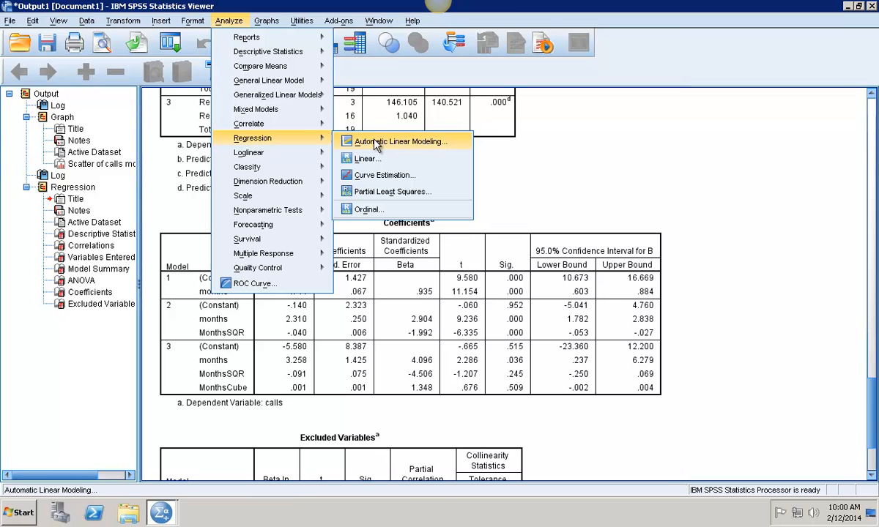
In Curve Estimation, clear months from the dependent role and set calls as the dependent
click(382, 174)
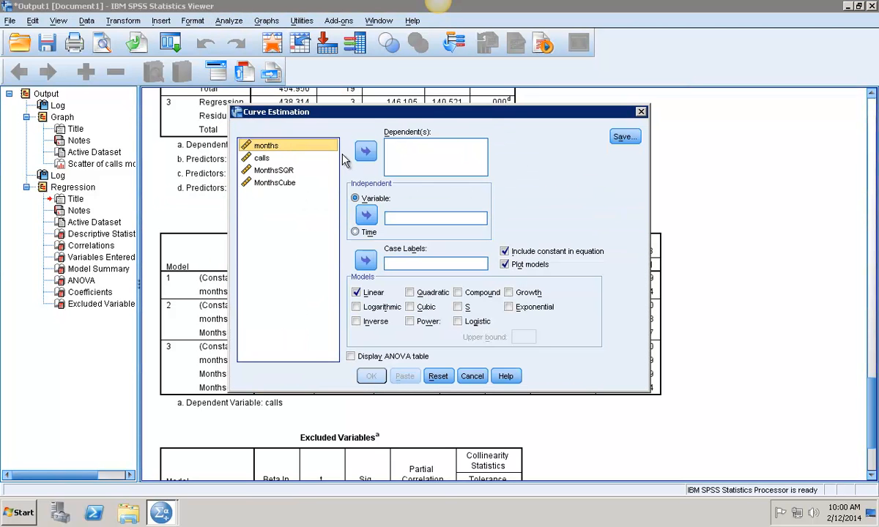
mouse_move(269, 174)
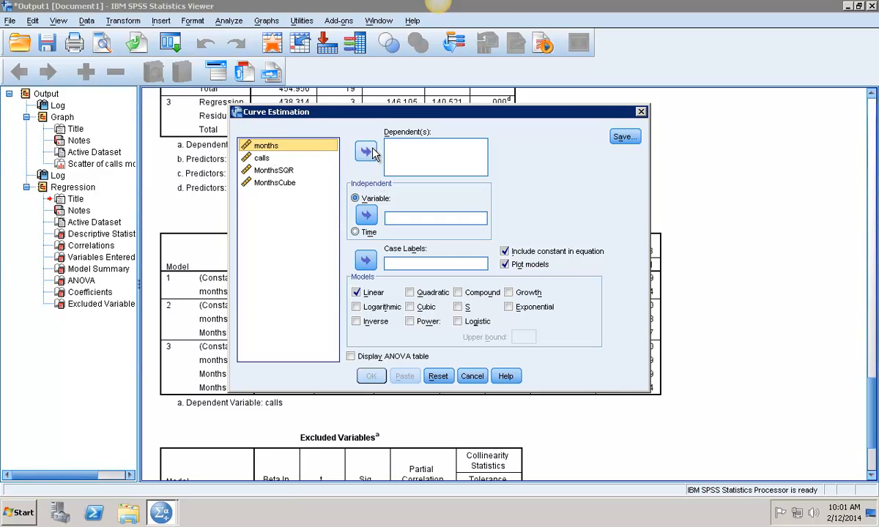
click(365, 150)
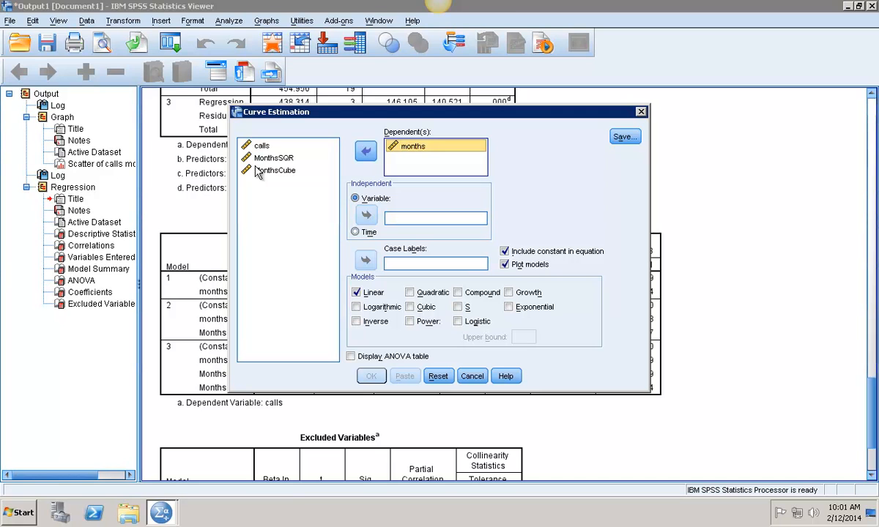
click(261, 145)
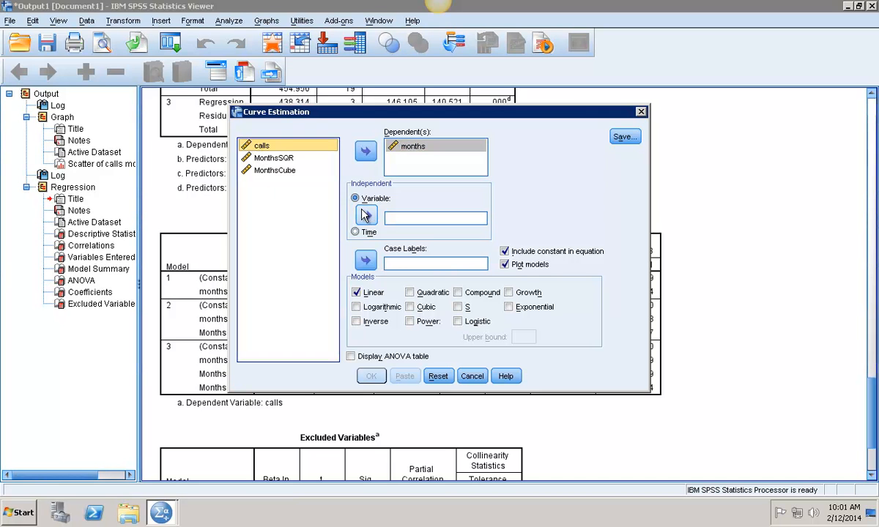
click(367, 214)
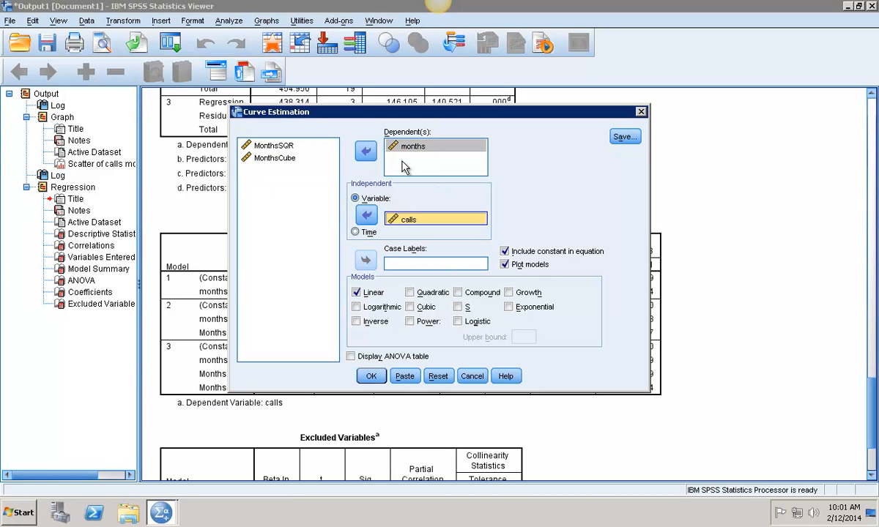
click(366, 151)
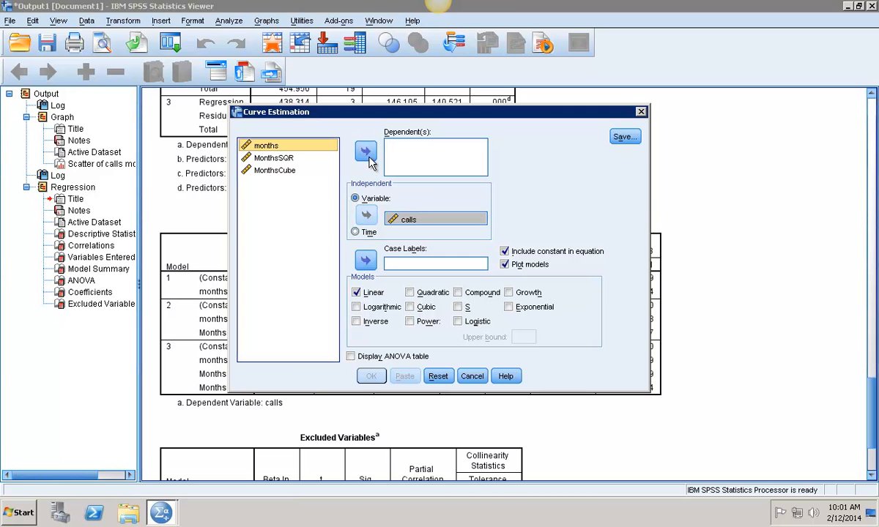
mouse_move(364, 218)
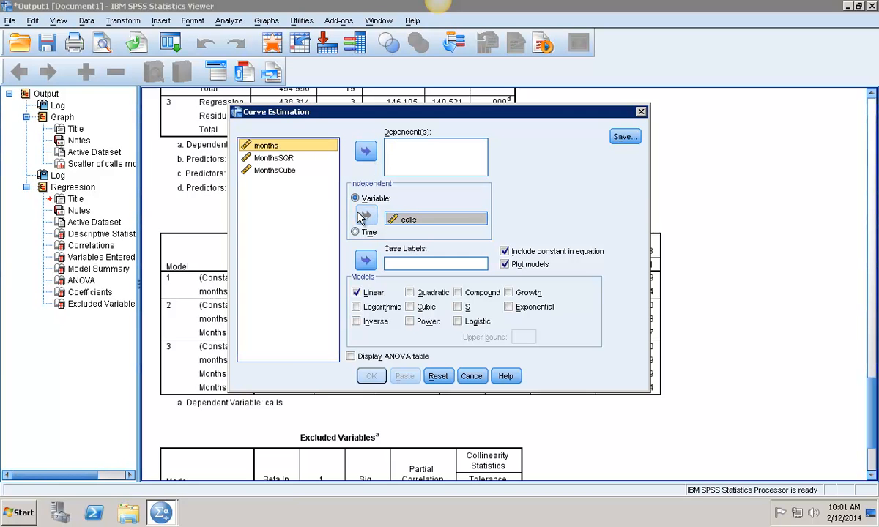
click(274, 169)
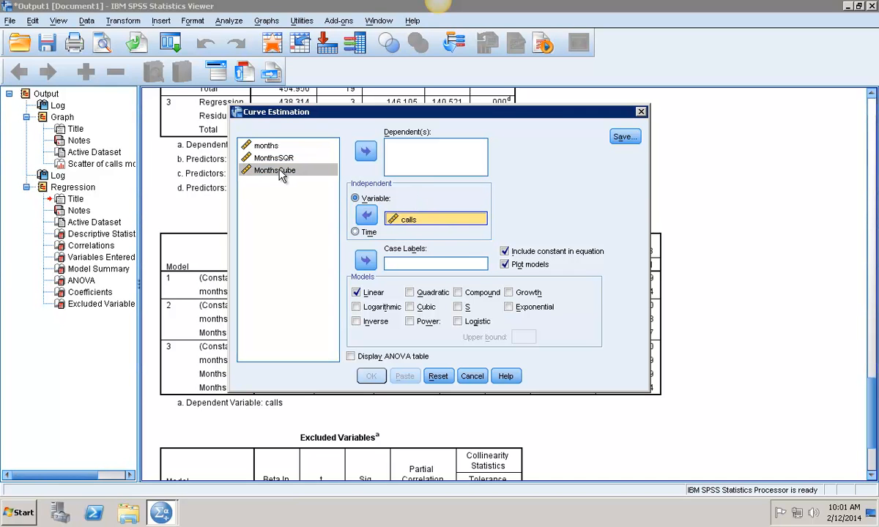
click(365, 216)
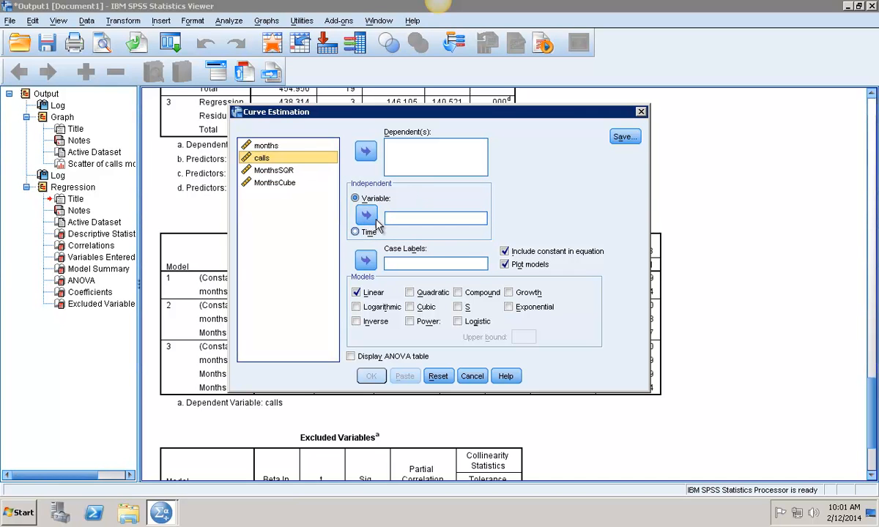
click(366, 151)
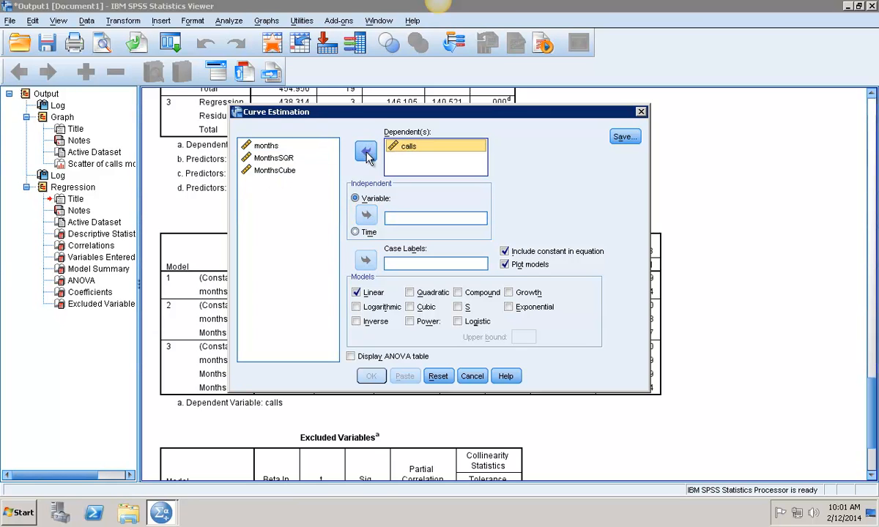
click(265, 145)
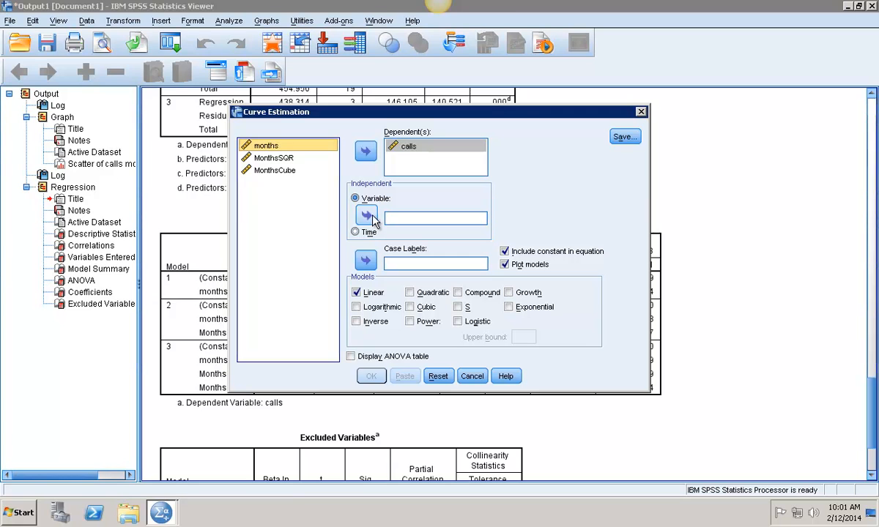
Fit calls on months with quadratic and cubic models plus ANOVA tables, and run it
click(366, 215)
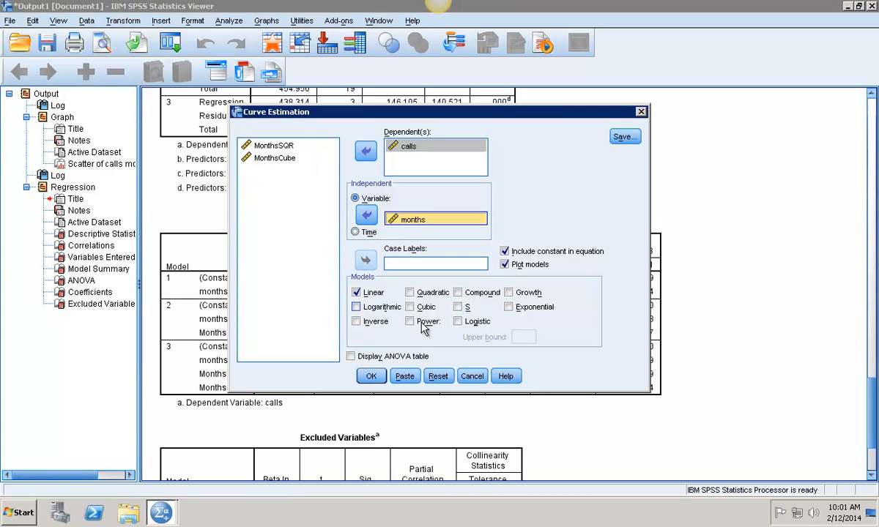
click(410, 292)
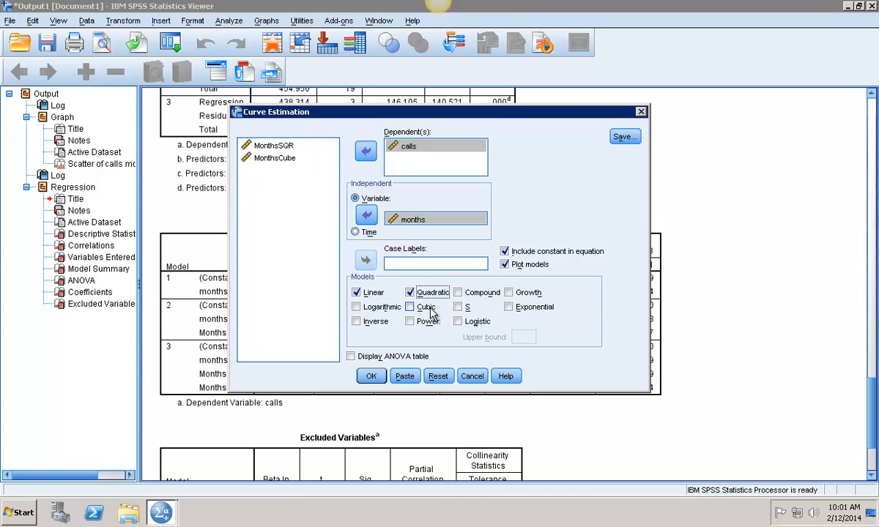
click(410, 306)
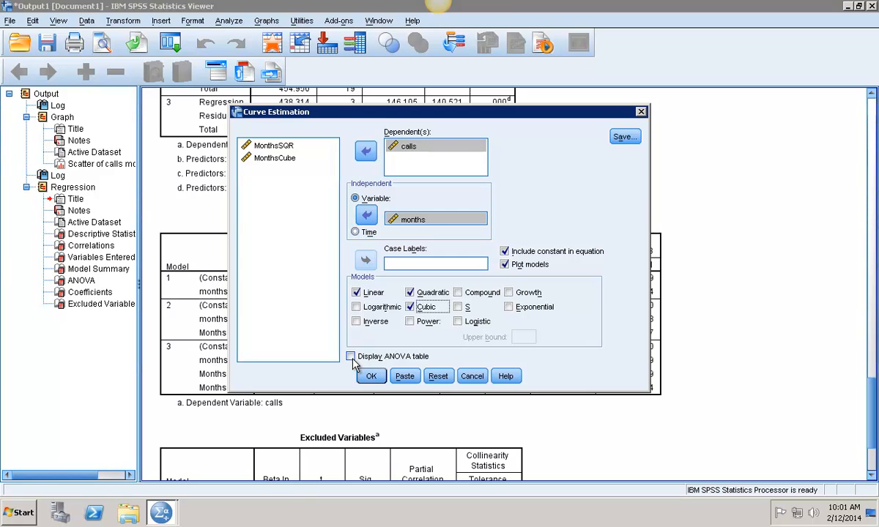
click(351, 356)
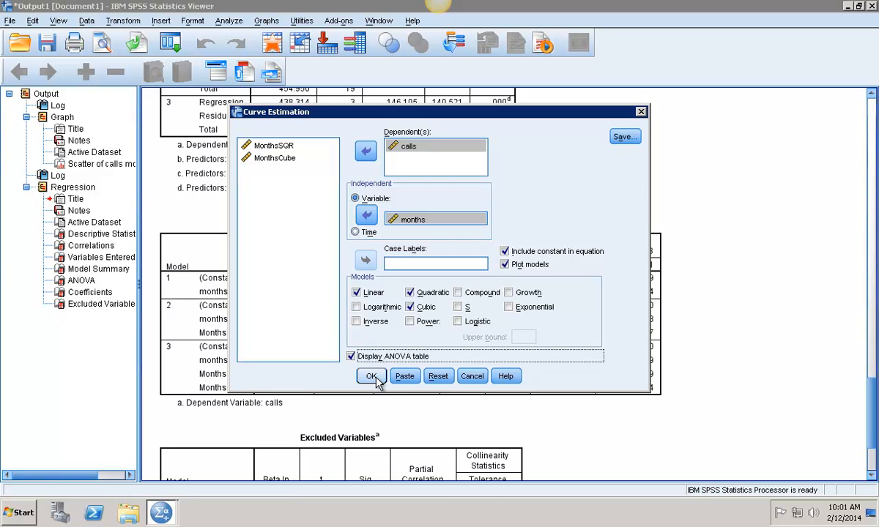
click(370, 375)
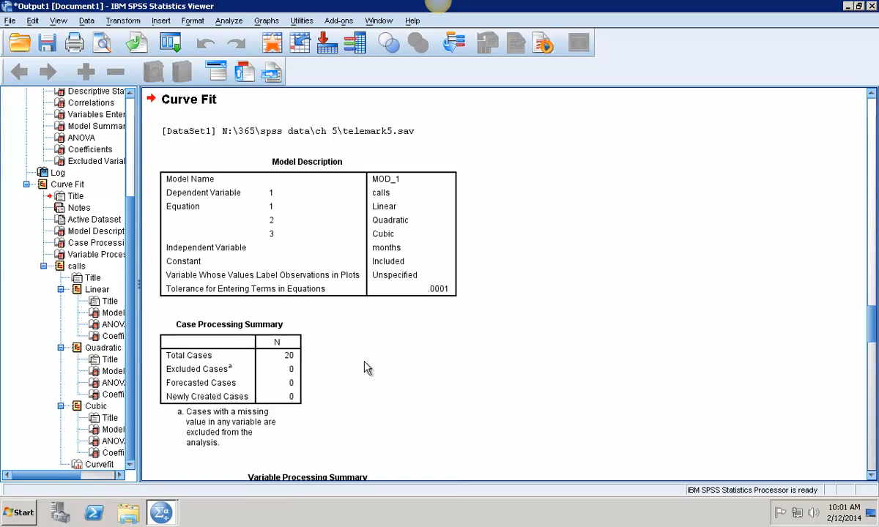
mouse_move(358, 361)
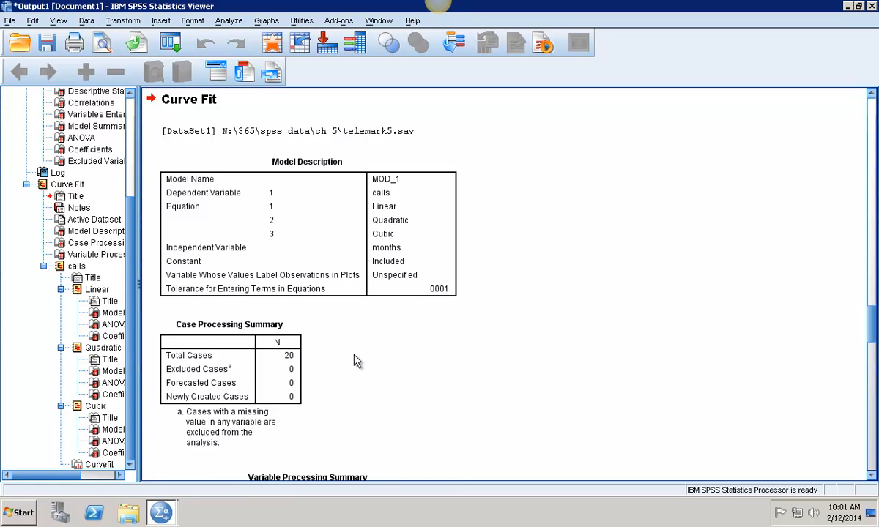
scroll(down, 3)
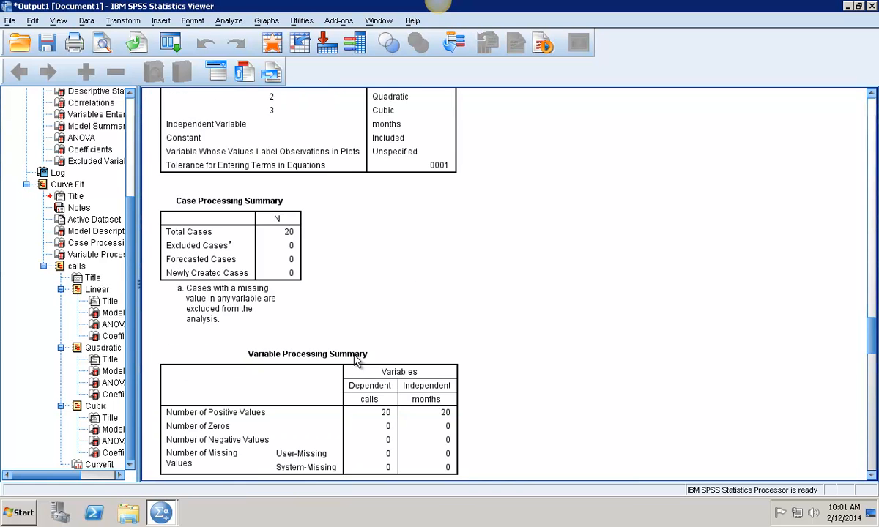
scroll(down, 3)
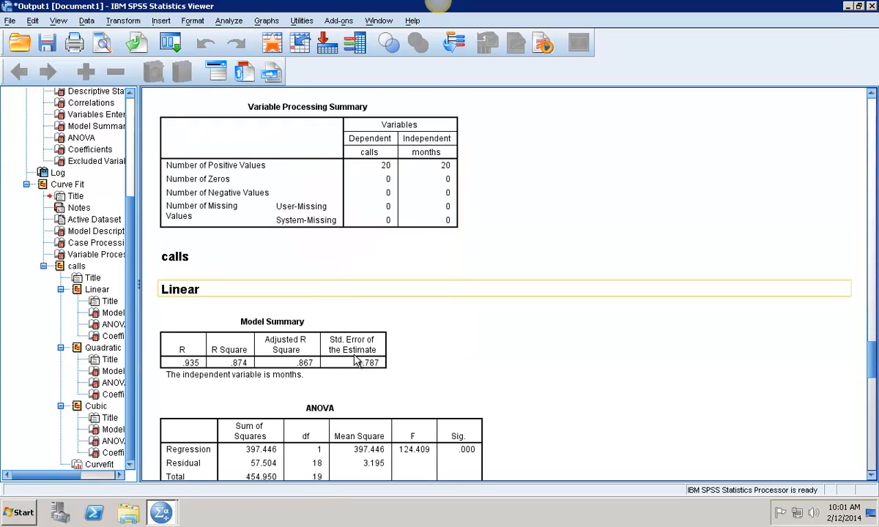
scroll(down, 3)
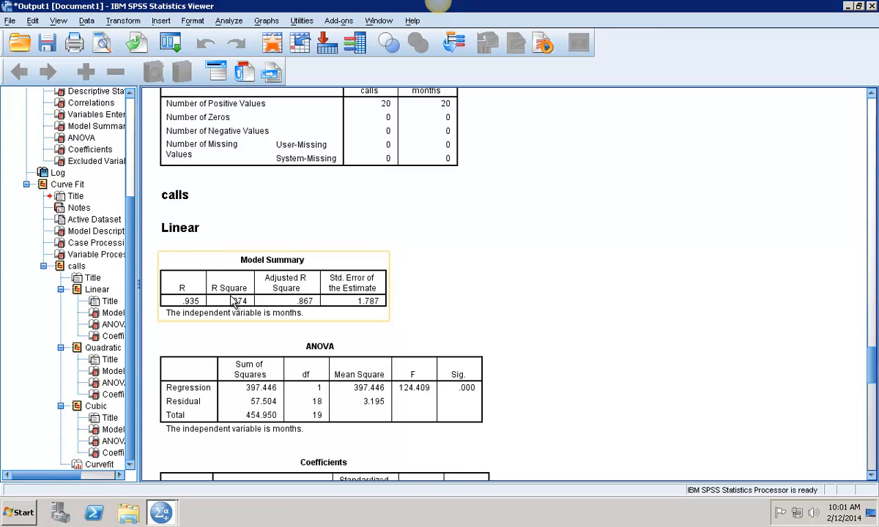
scroll(down, 3)
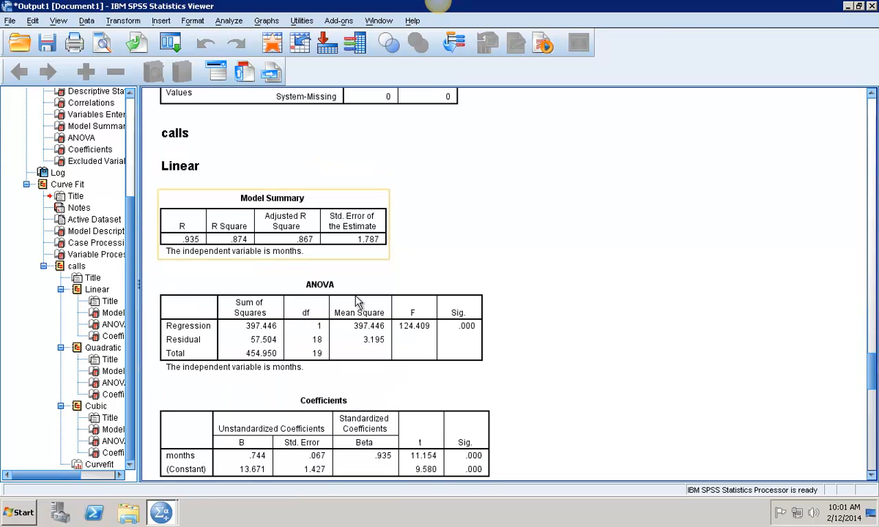
scroll(down, 3)
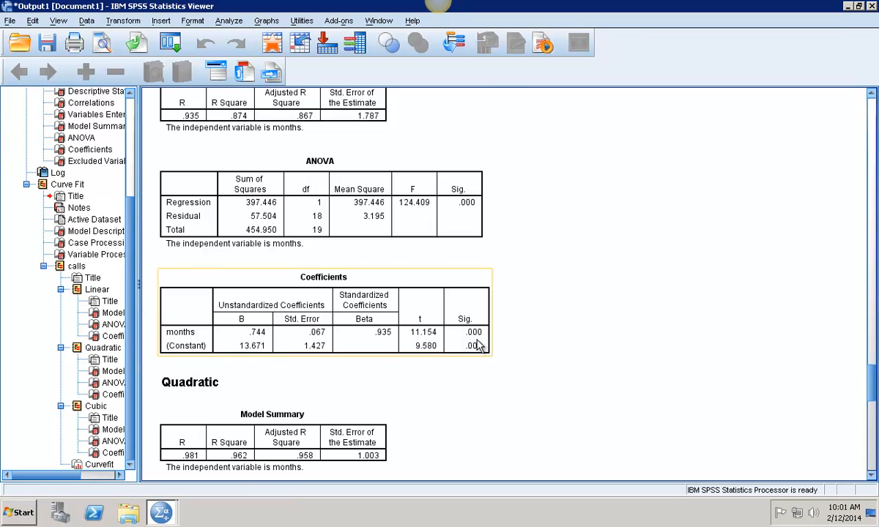
scroll(down, 3)
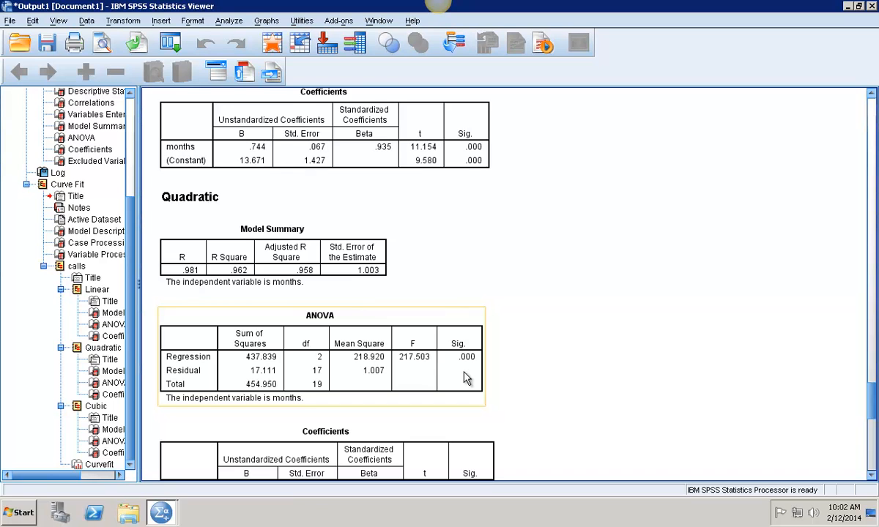
scroll(down, 3)
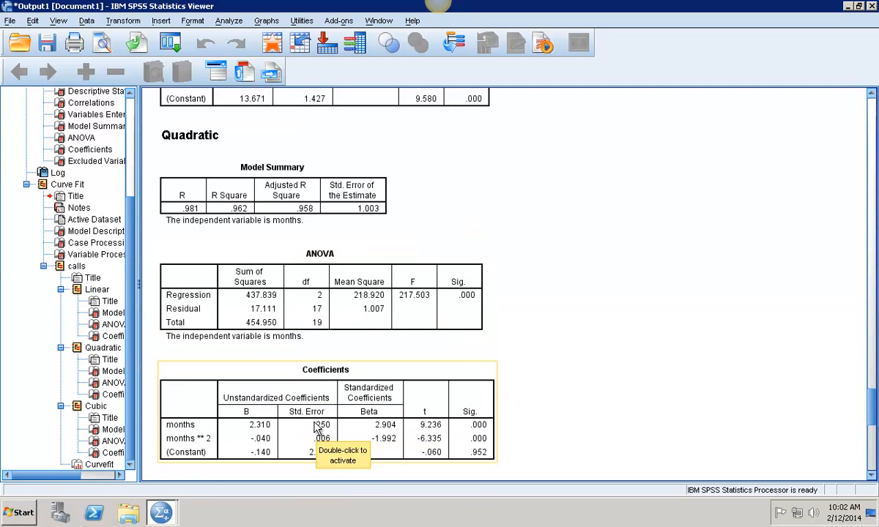
scroll(down, 3)
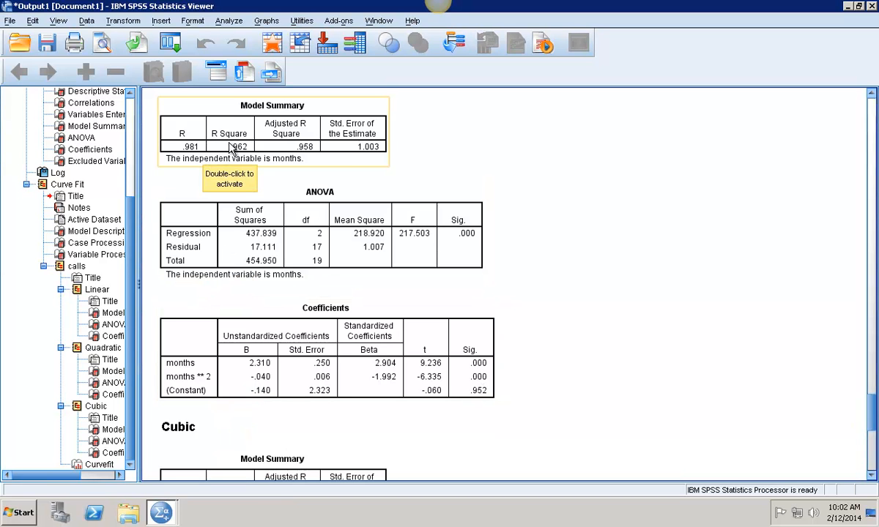
scroll(down, 3)
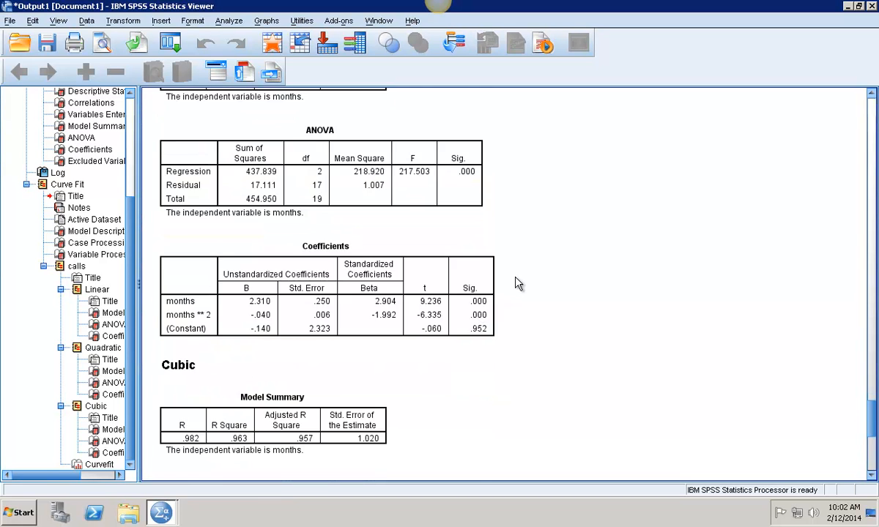
scroll(down, 3)
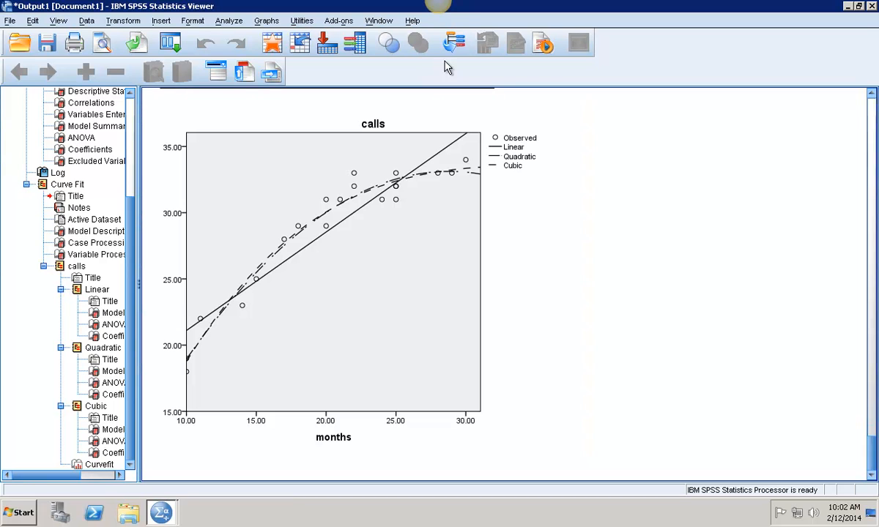
mouse_move(491, 5)
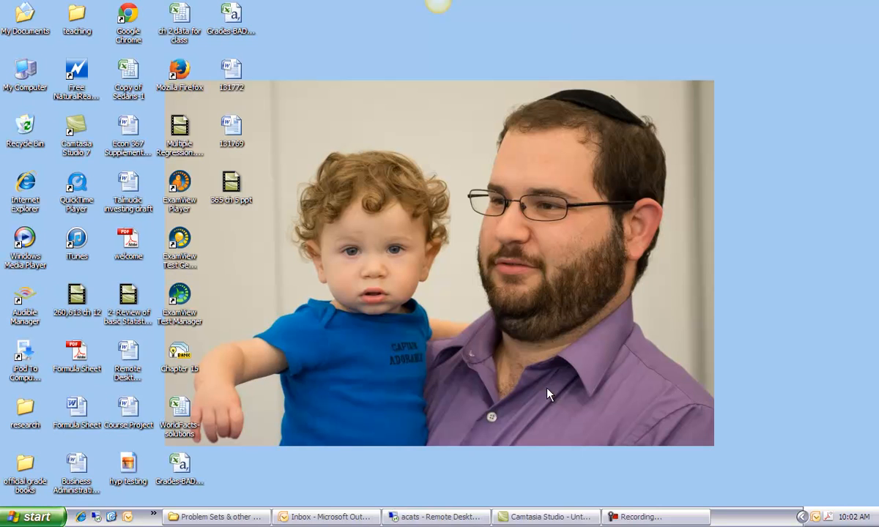
Bring up the screen recorder's controls from the taskbar
click(654, 516)
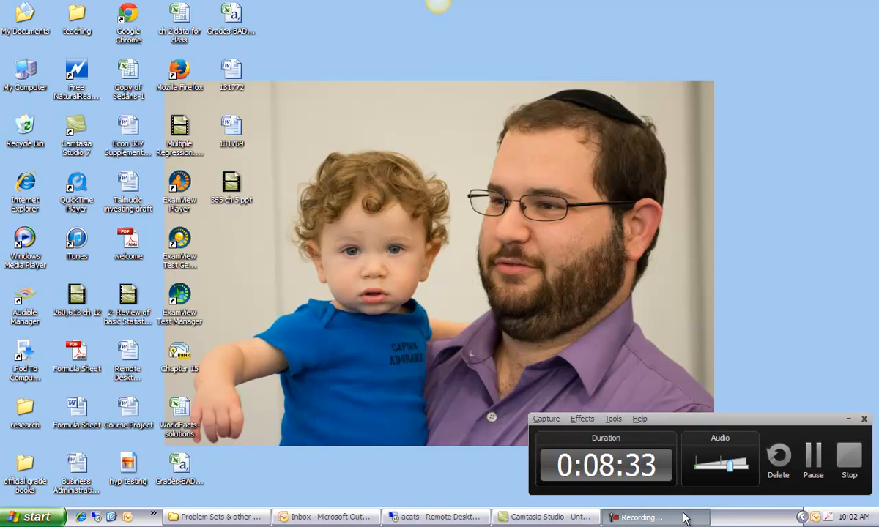